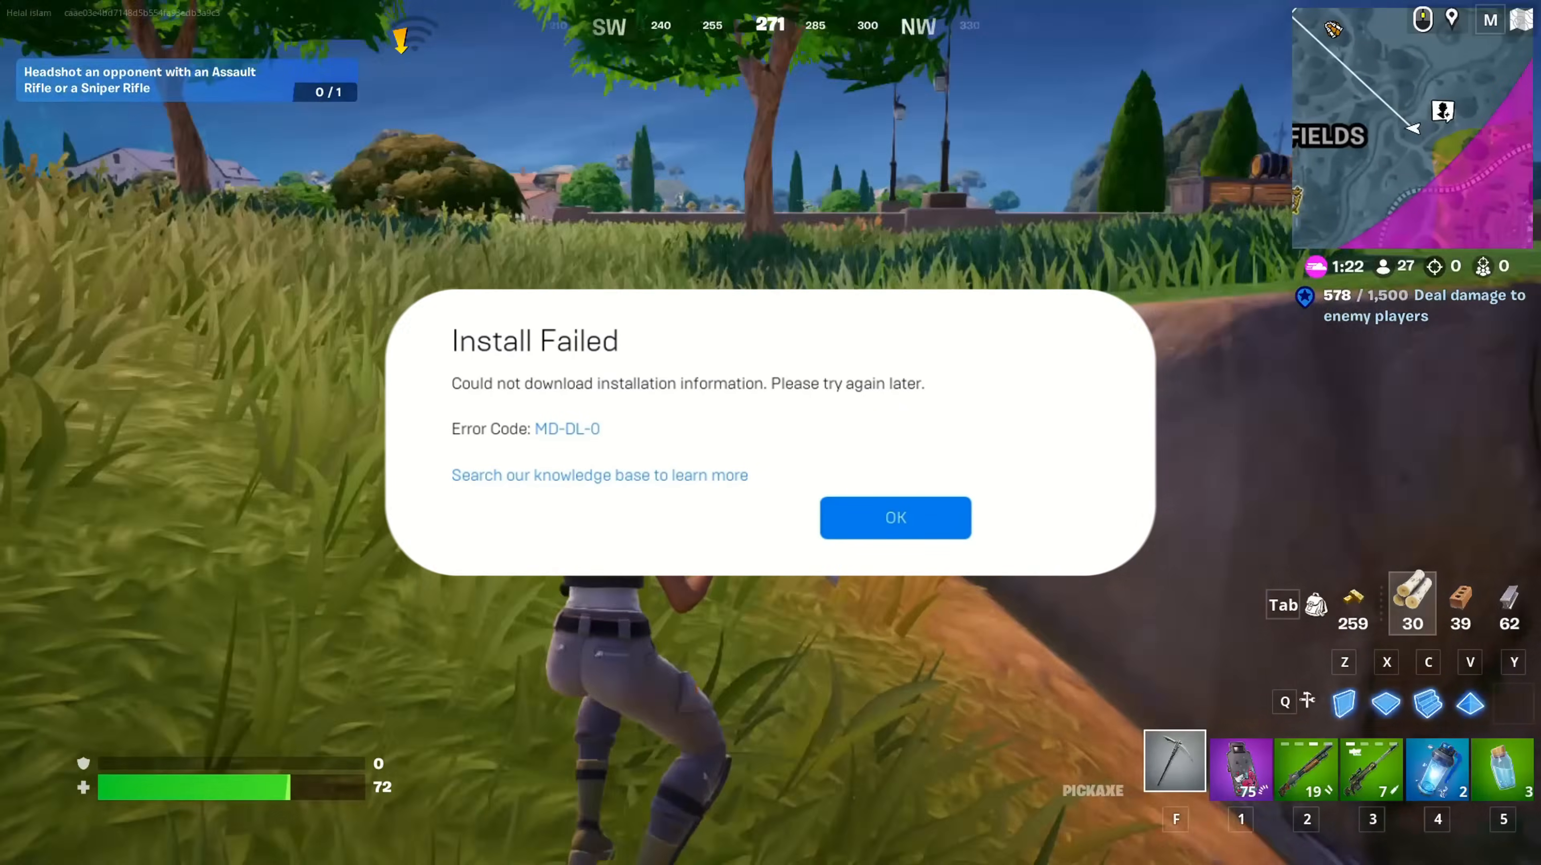
Step: Dismiss Fortnite's Install Failed (MD-DL-0) message and return to the desktop
{"action": "left_click", "coordinate": [895, 517]}
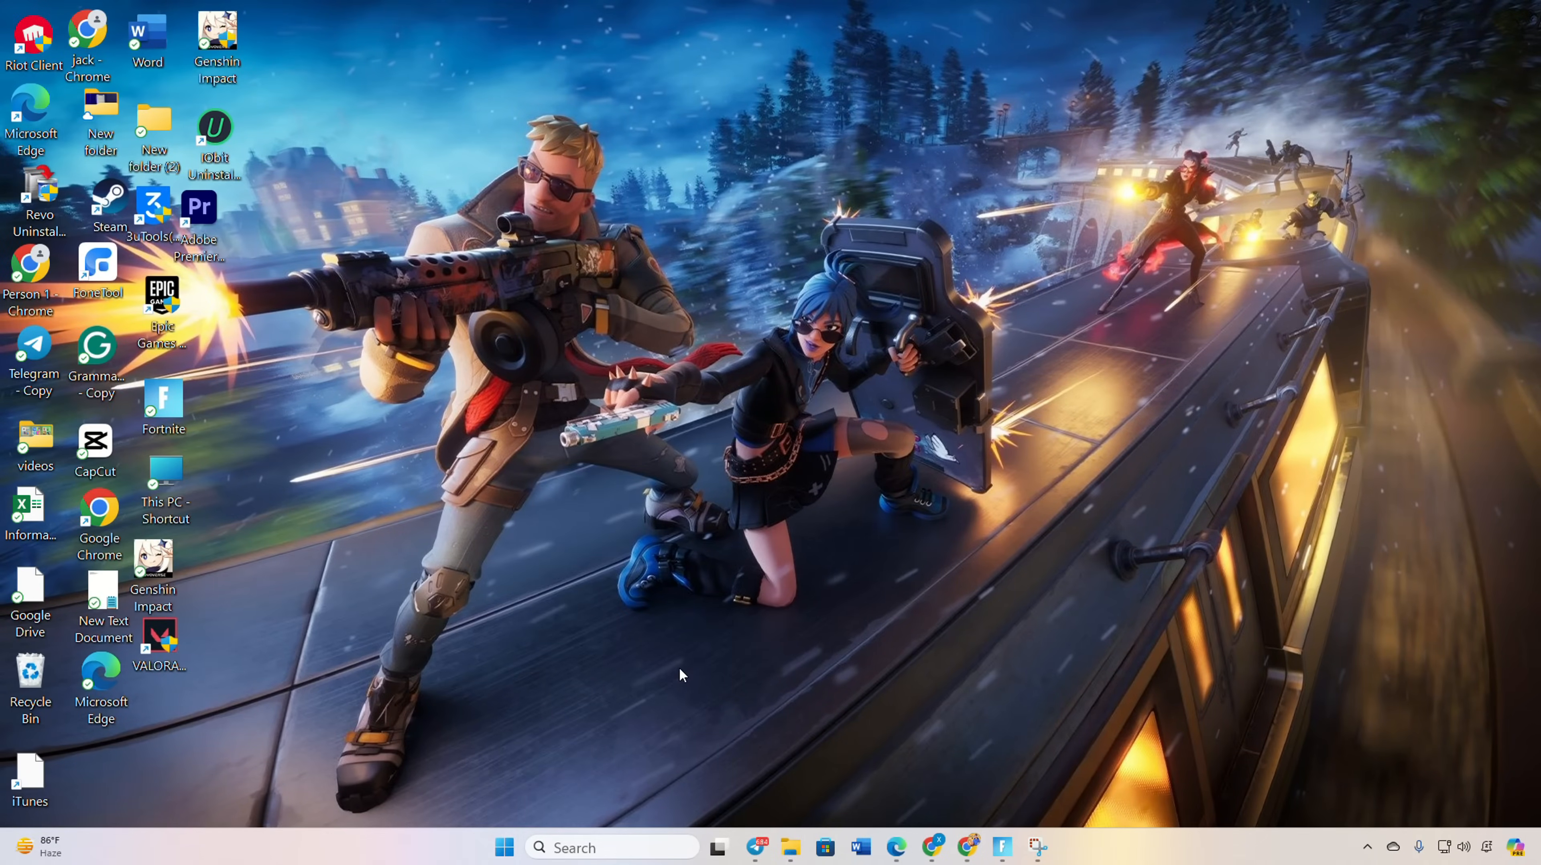
{"action": "mouse_move", "coordinate": [682, 687]}
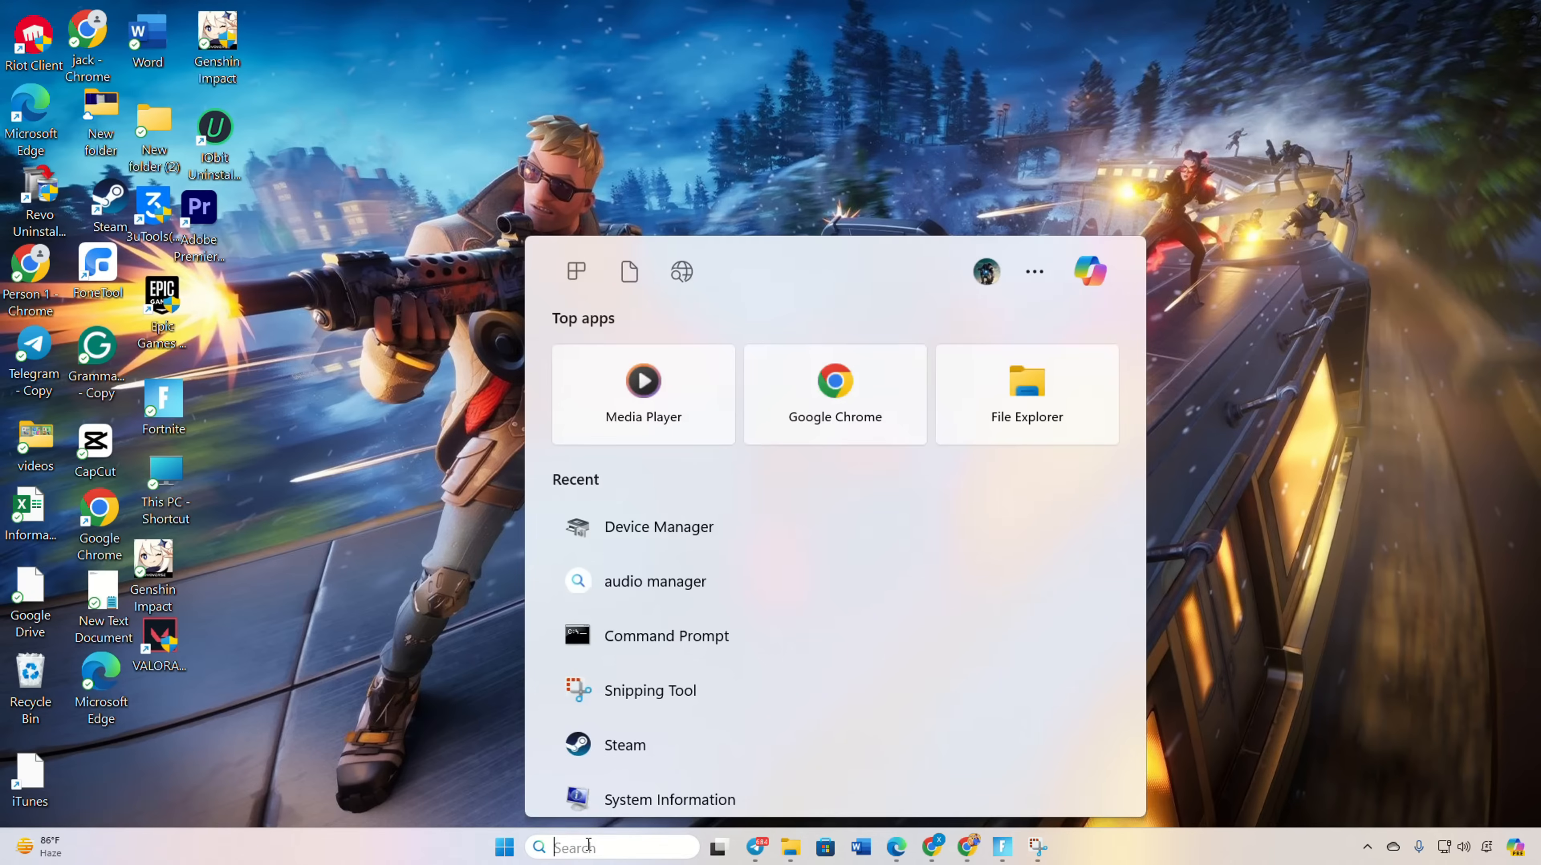
Step: Search 'cmd' and launch Command Prompt as administrator
{"action": "type", "text": "cmd"}
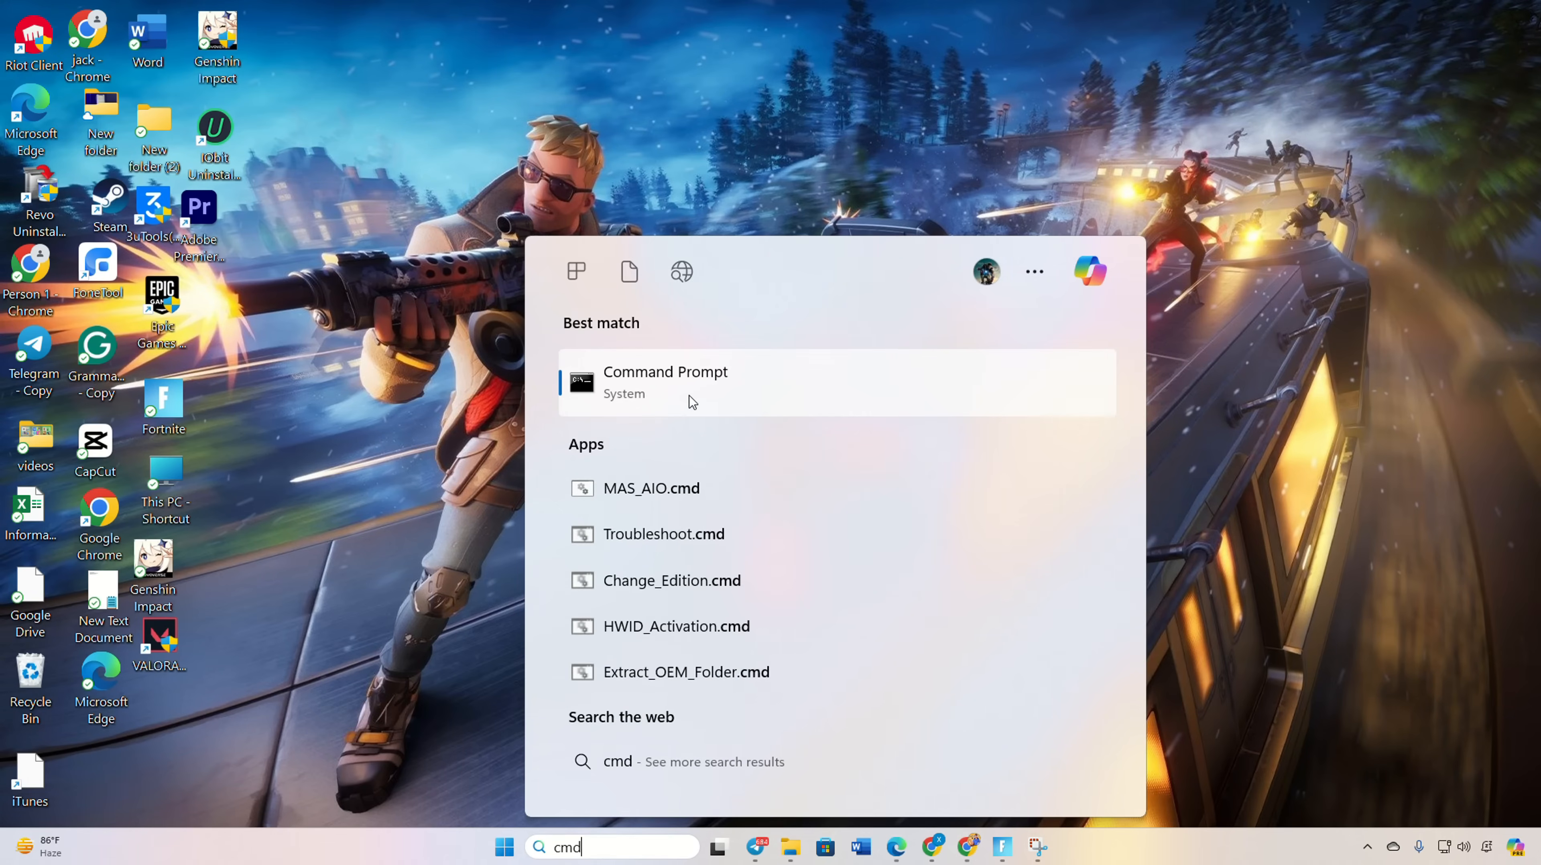
{"action": "right_click", "coordinate": [675, 409]}
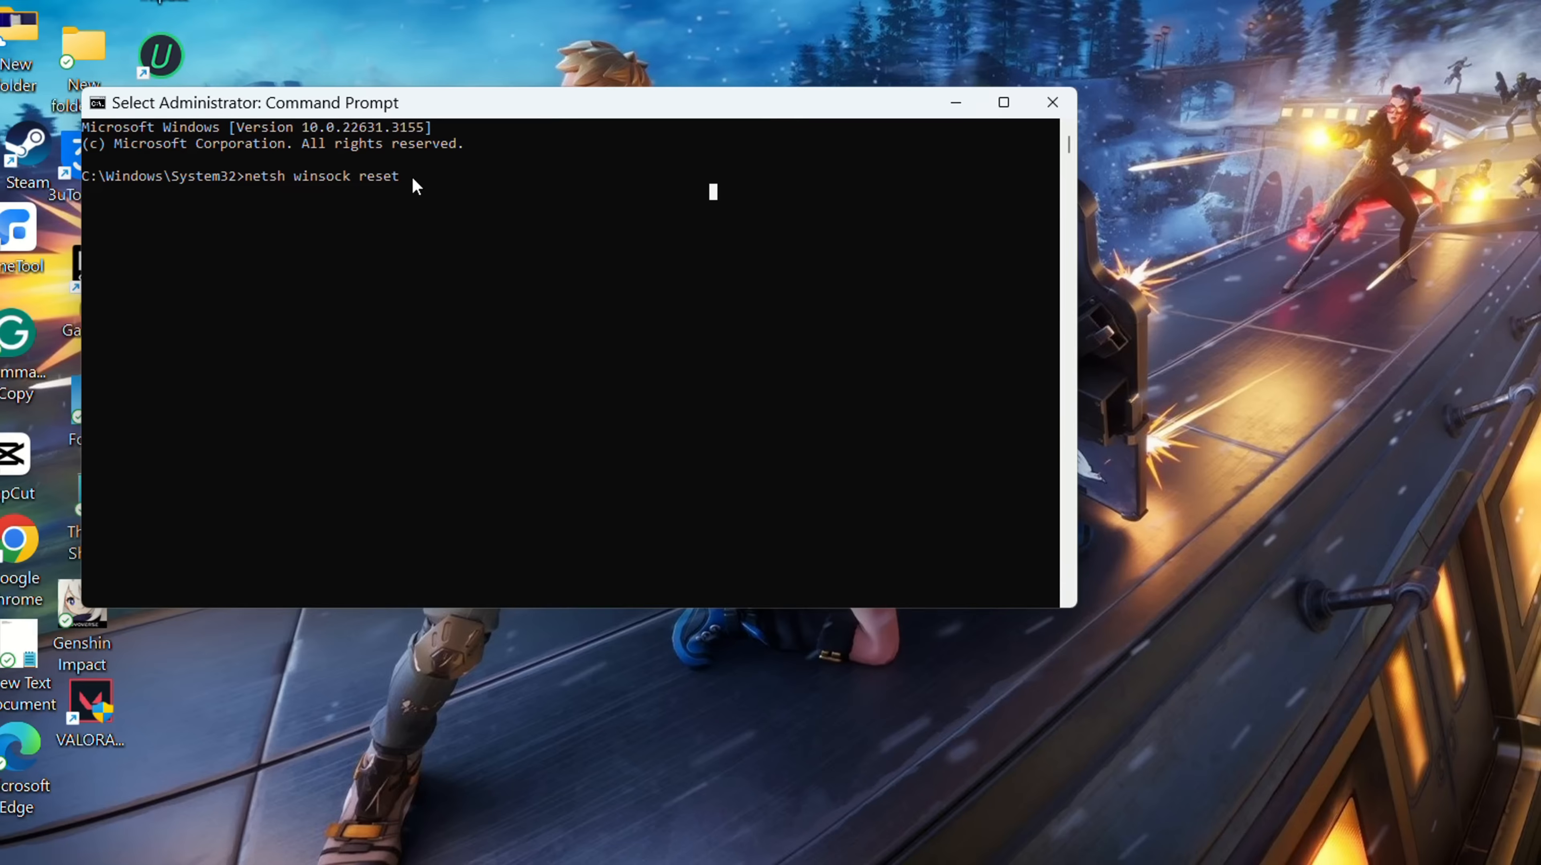
Step: Run netsh winsock reset, ipconfig /flushdns, /release, /renew and netsh int ip reset
{"action": "type", "text": "\\"}
{"action": "key", "text": "Enter"}
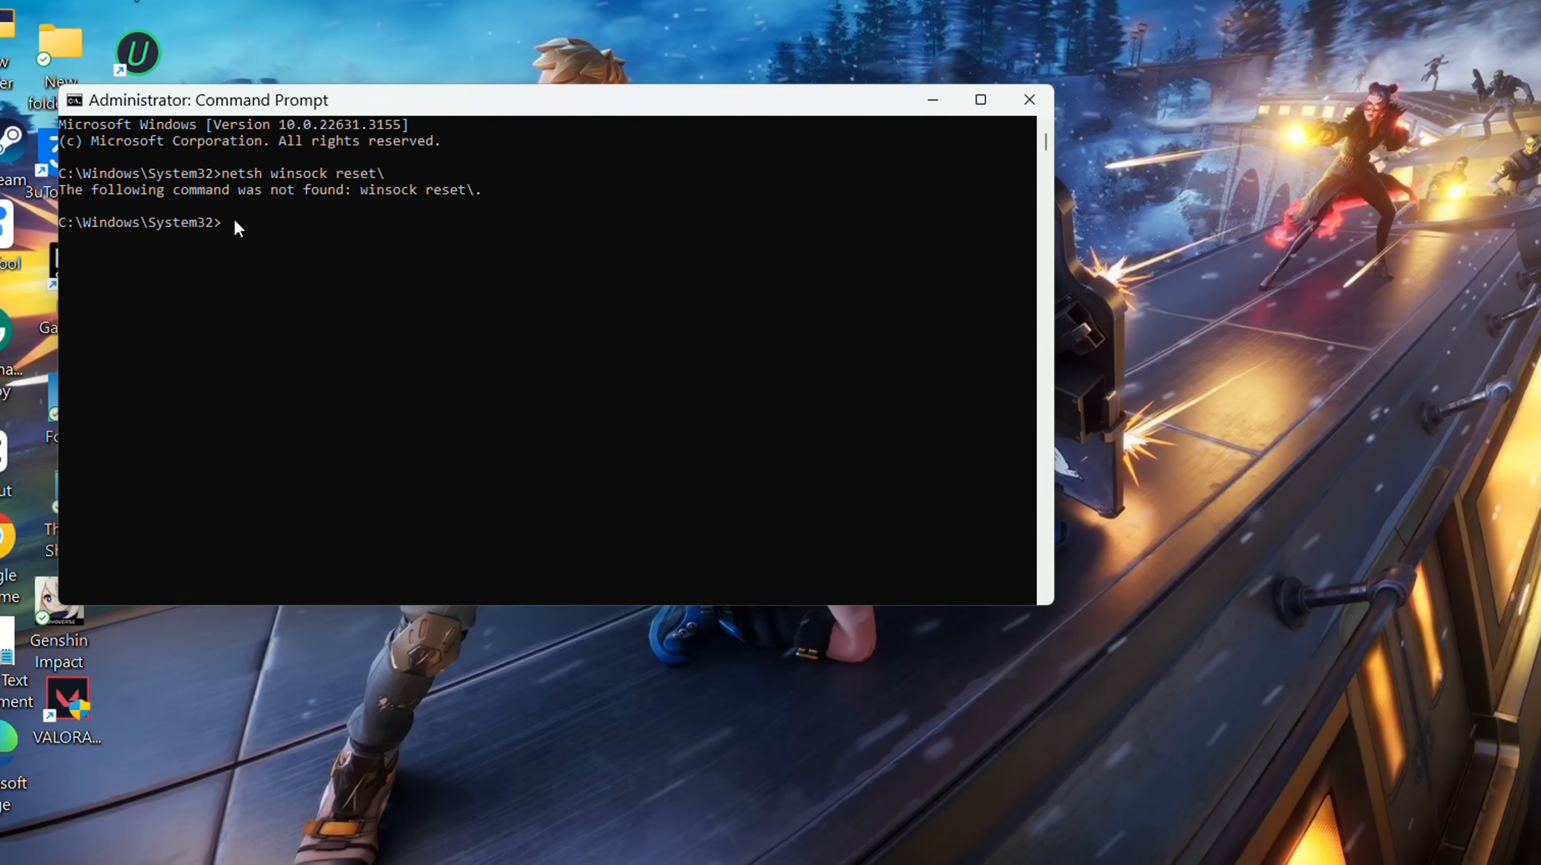
{"action": "type", "text": "ipconfig /flushdns"}
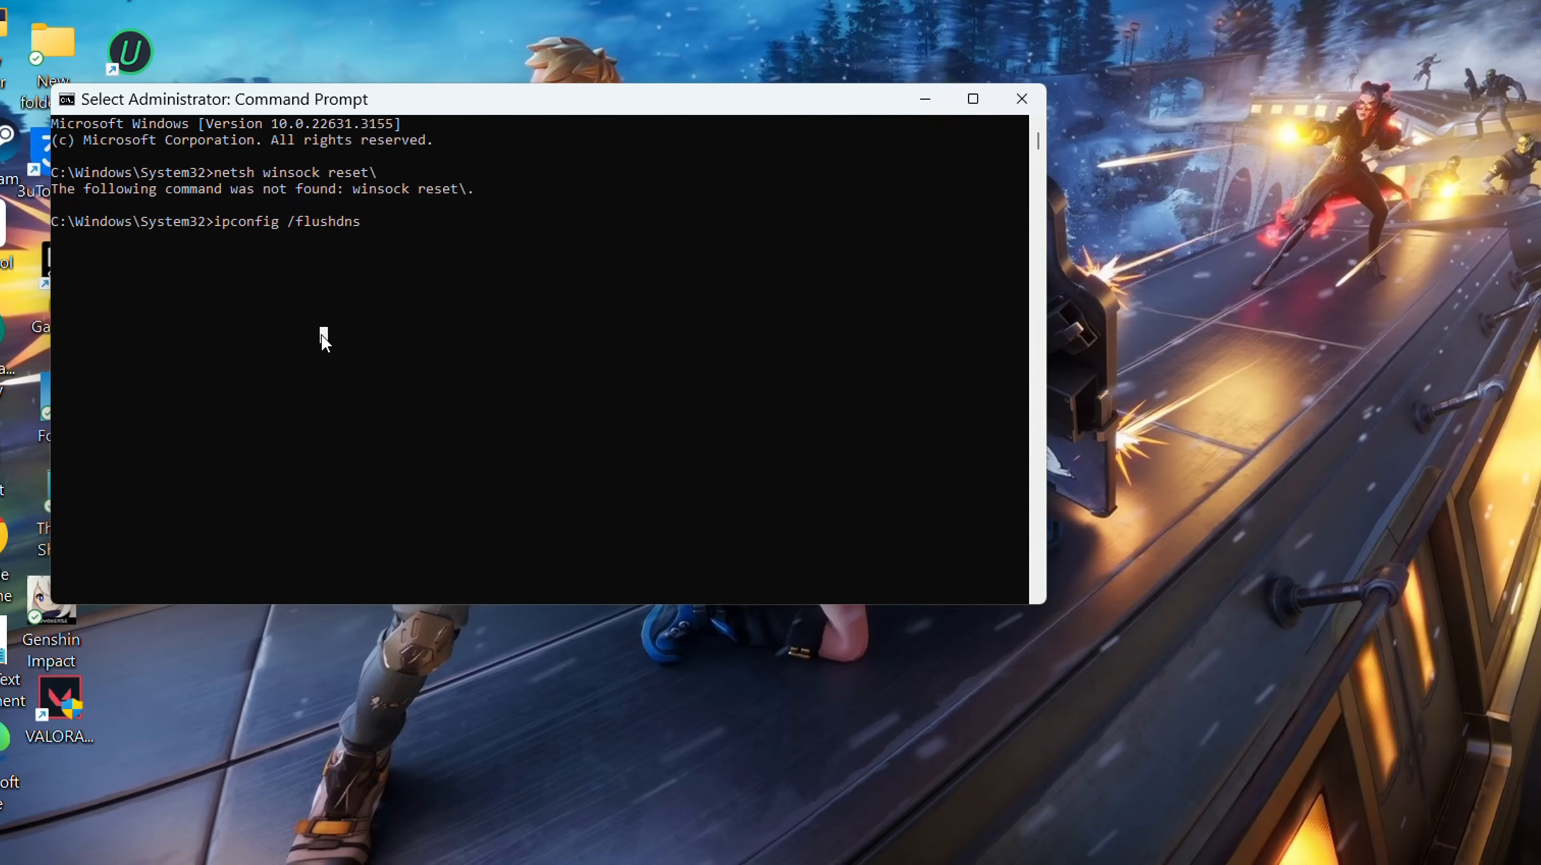
{"action": "key", "text": "Enter"}
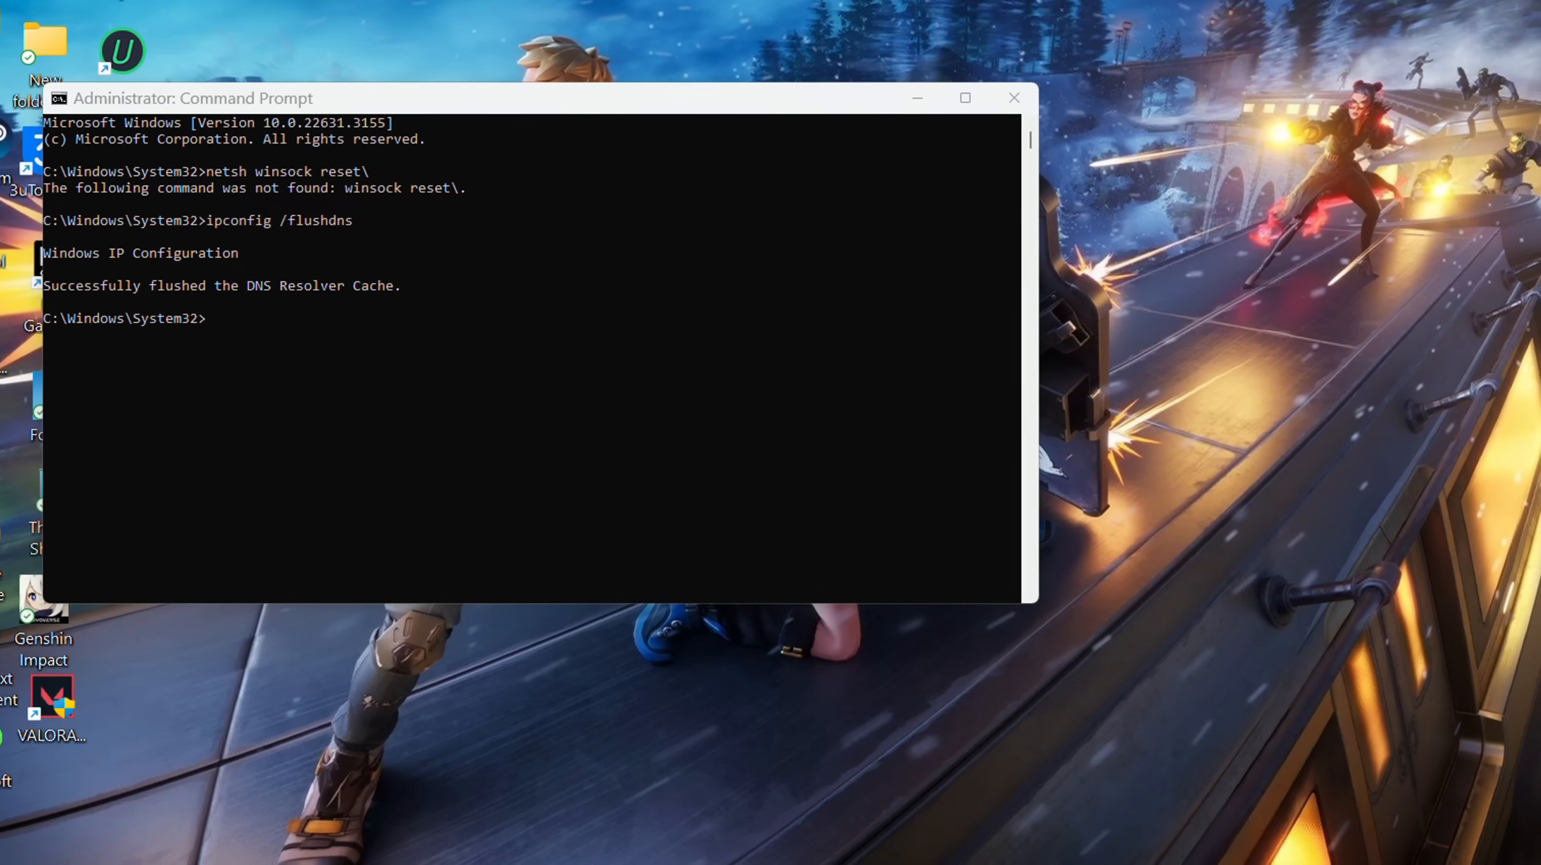
{"action": "type", "text": "ipconfig /release"}
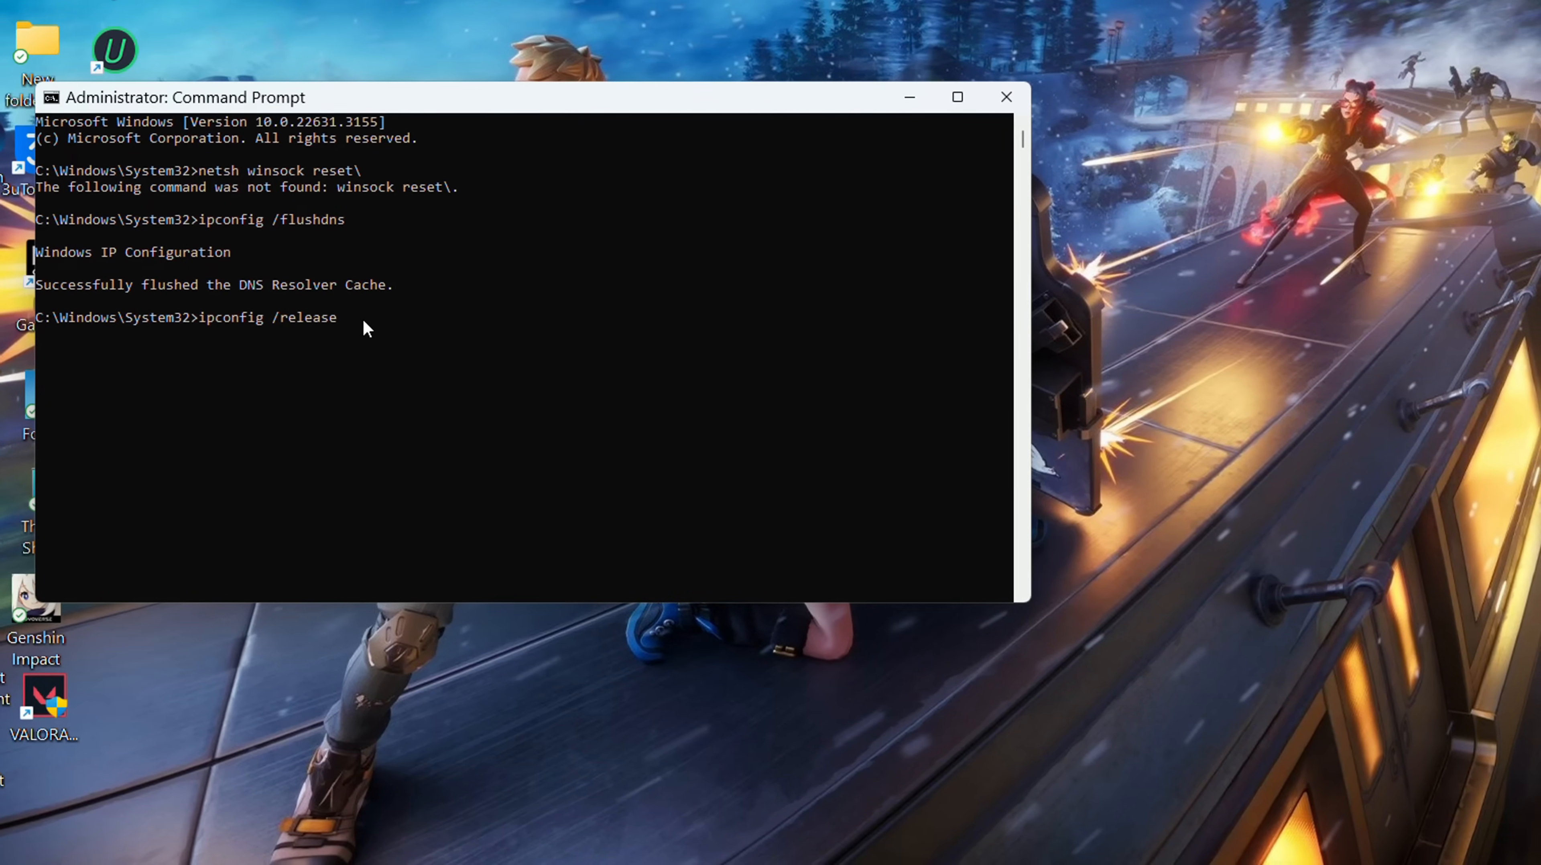
{"action": "key", "text": "Enter"}
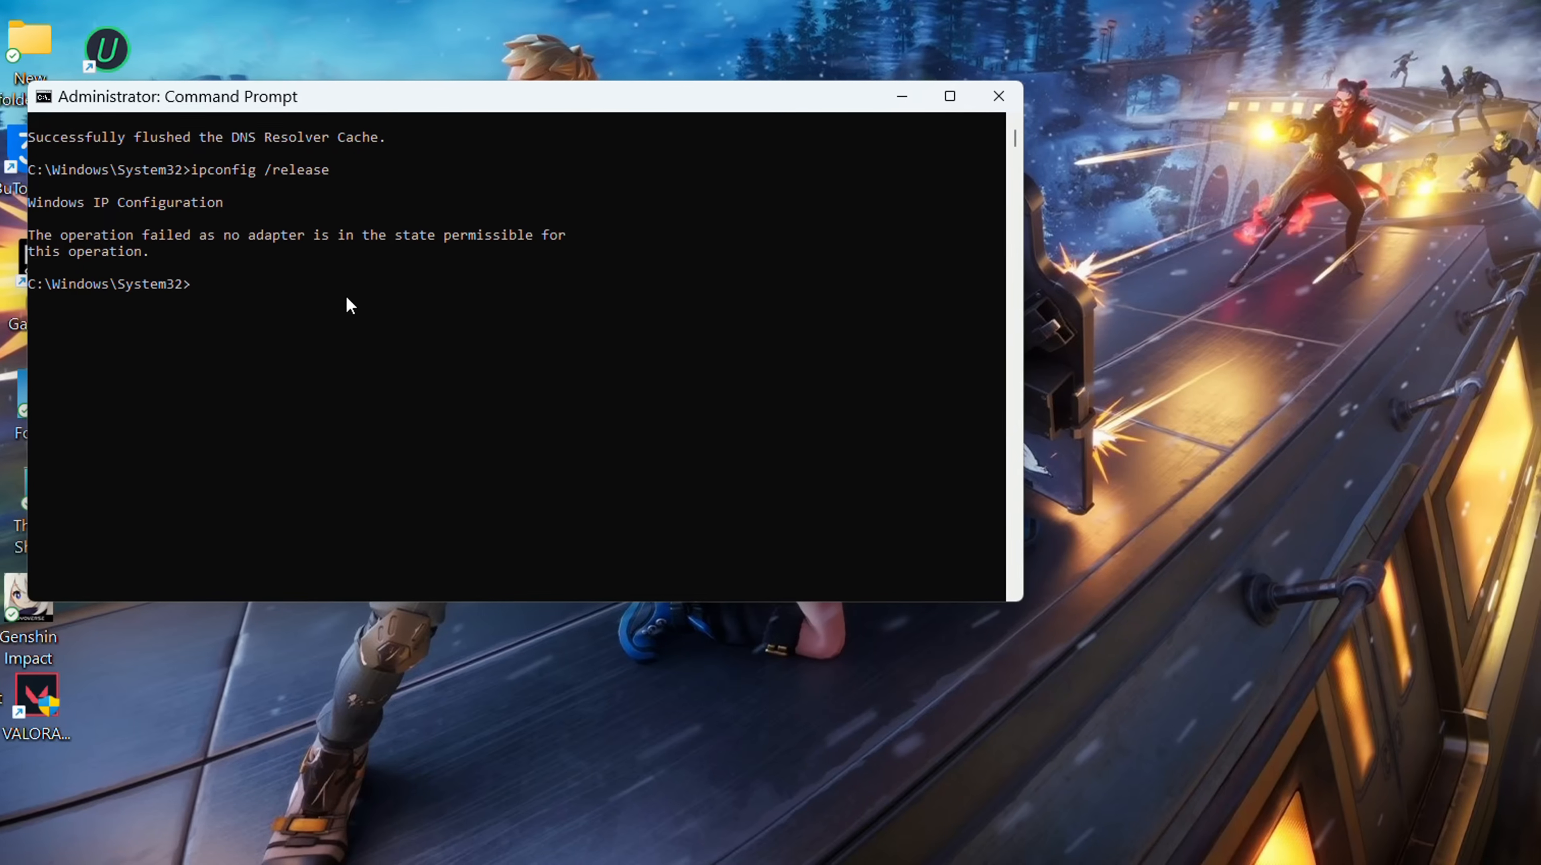
{"action": "type", "text": "ipconfig /renew"}
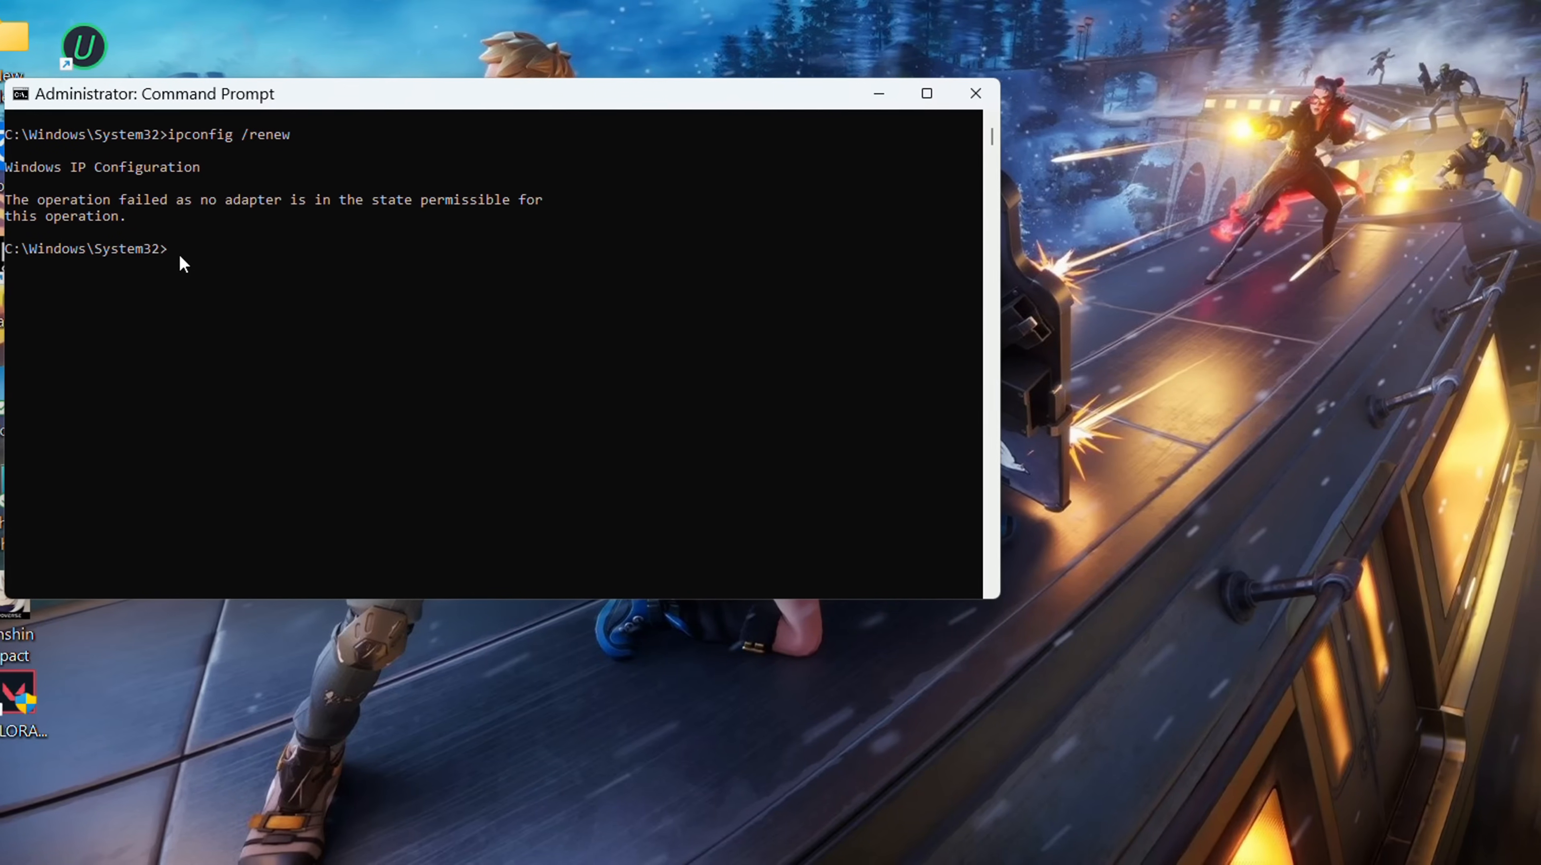
{"action": "type", "text": "netsh int ip reset"}
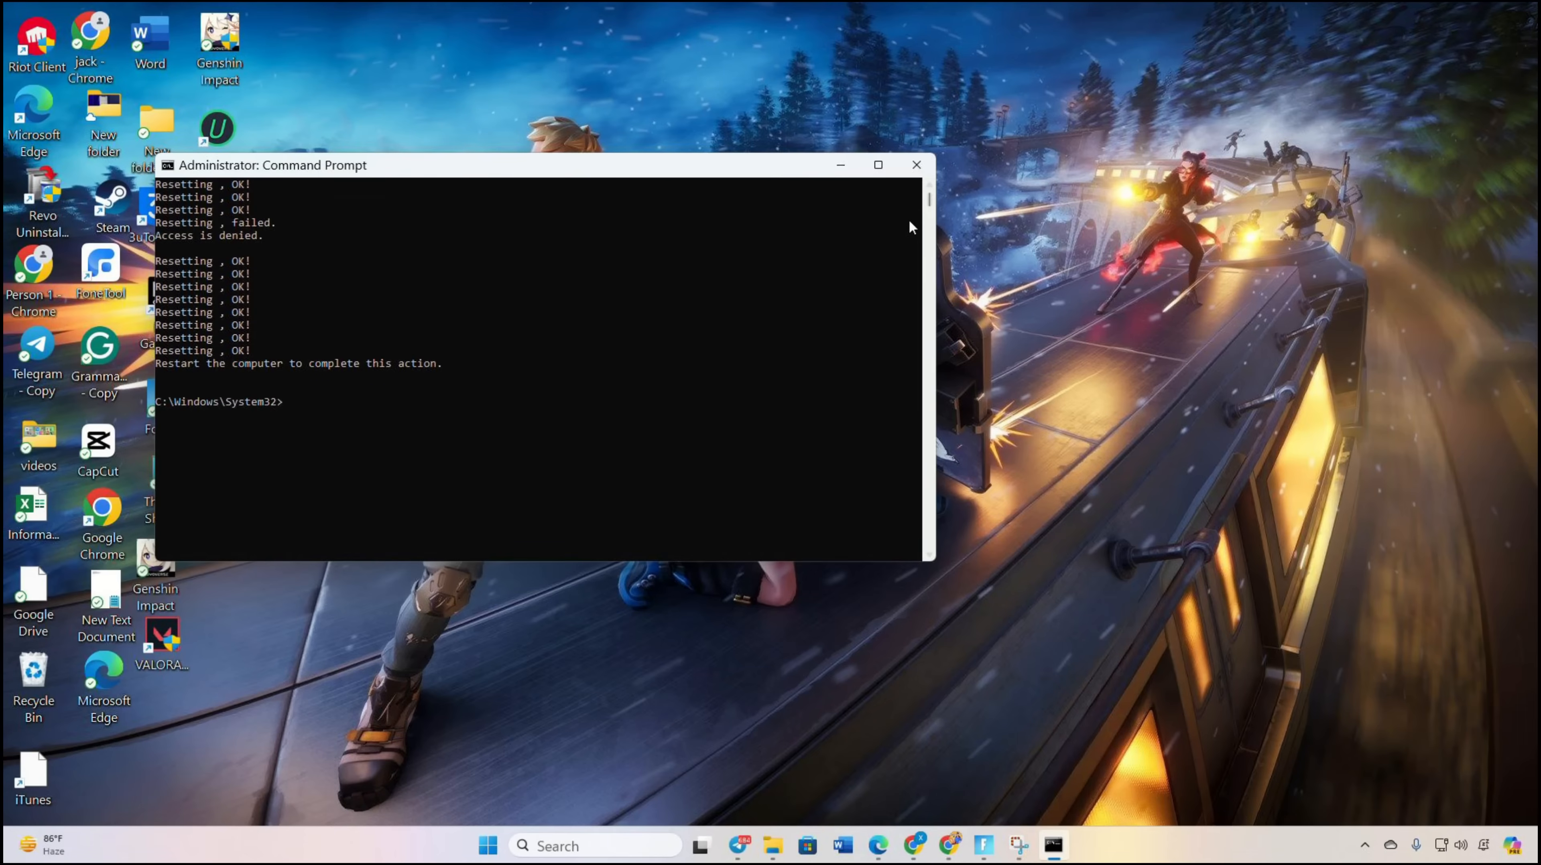
Step: Close Command Prompt and restart the computer from Start > Power
{"action": "left_click", "coordinate": [487, 846]}
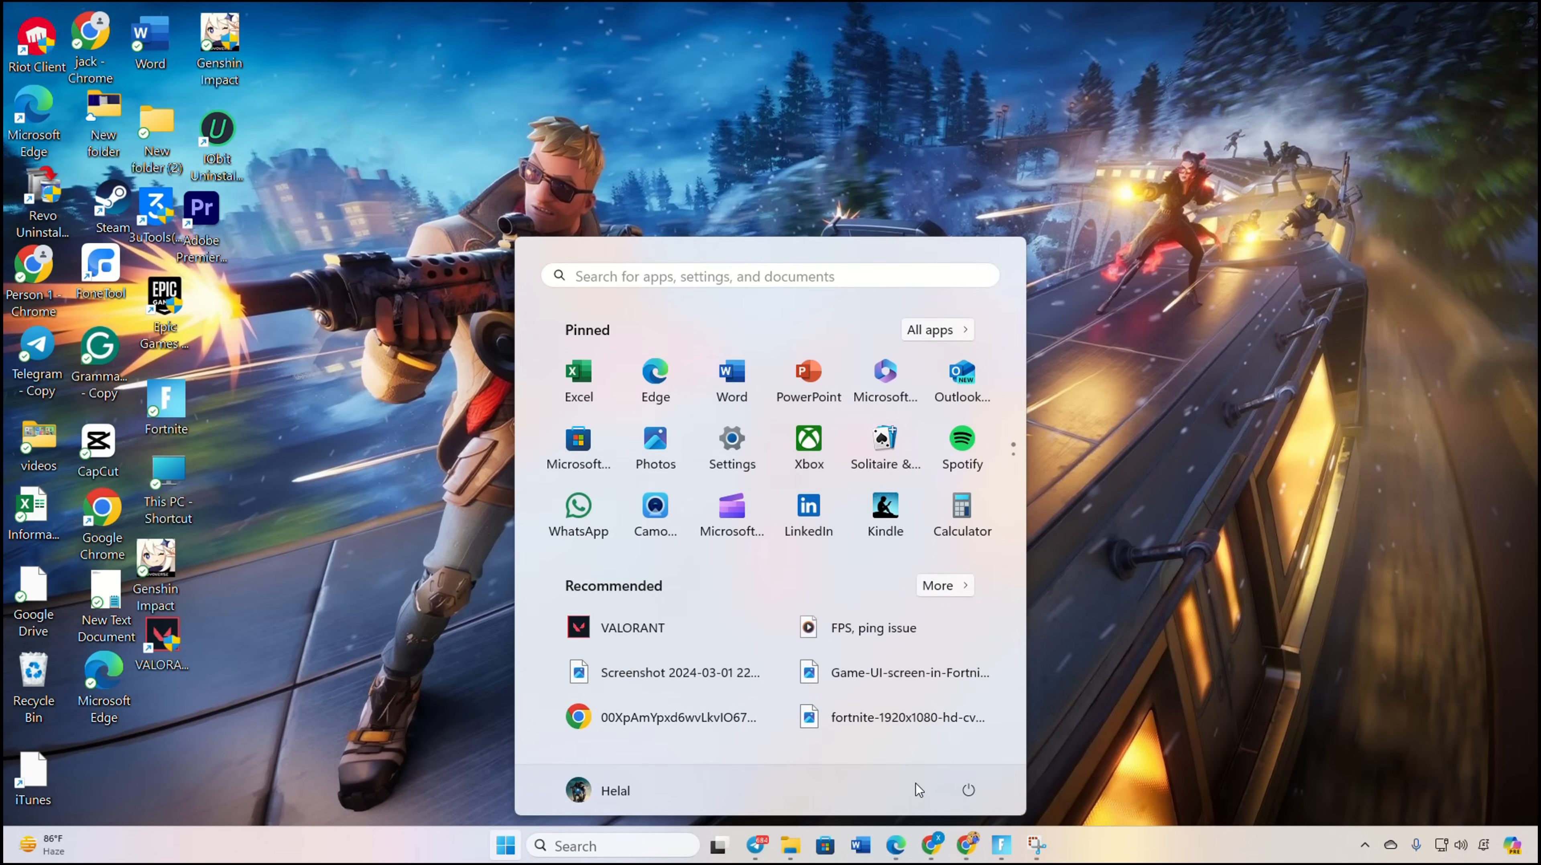
{"action": "left_click", "coordinate": [968, 791]}
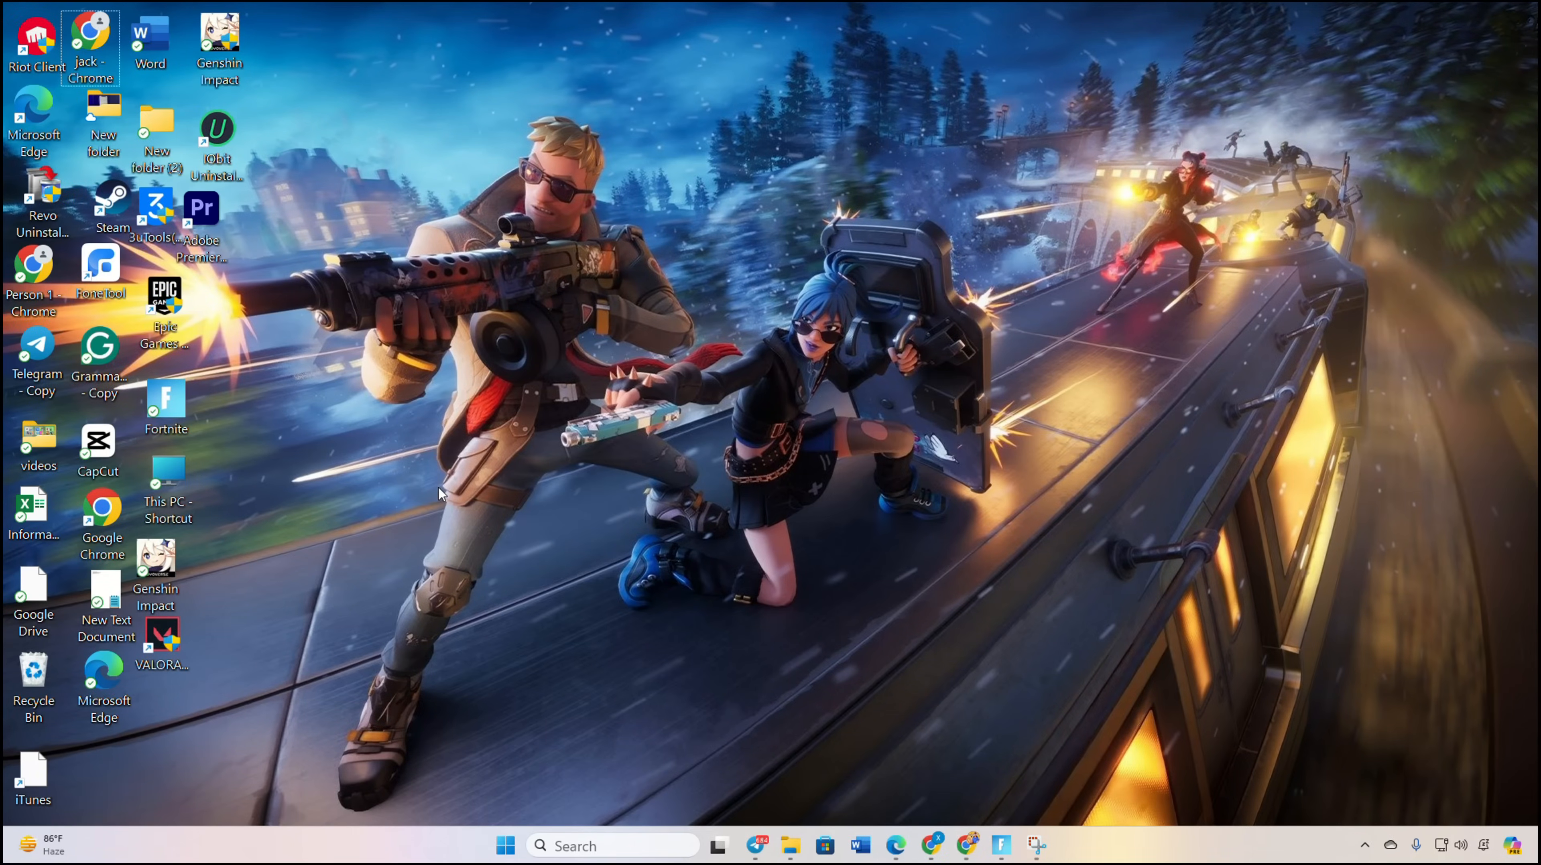
{"action": "mouse_move", "coordinate": [286, 376]}
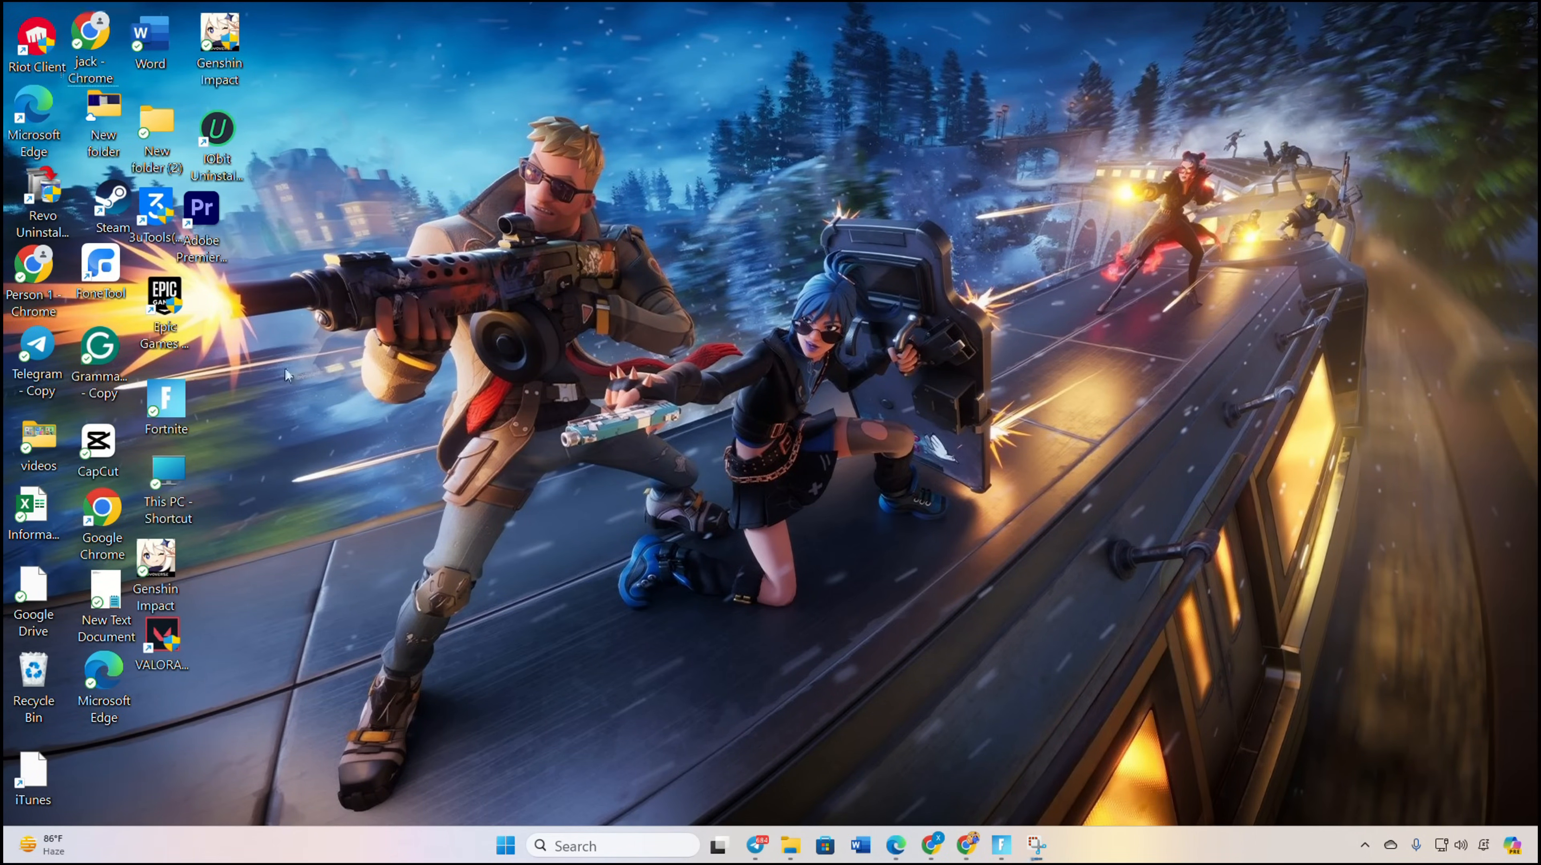
Step: Launch Epic Games, go to Library and verify Fortnite's files from its Manage options
{"action": "double_click", "coordinate": [163, 298]}
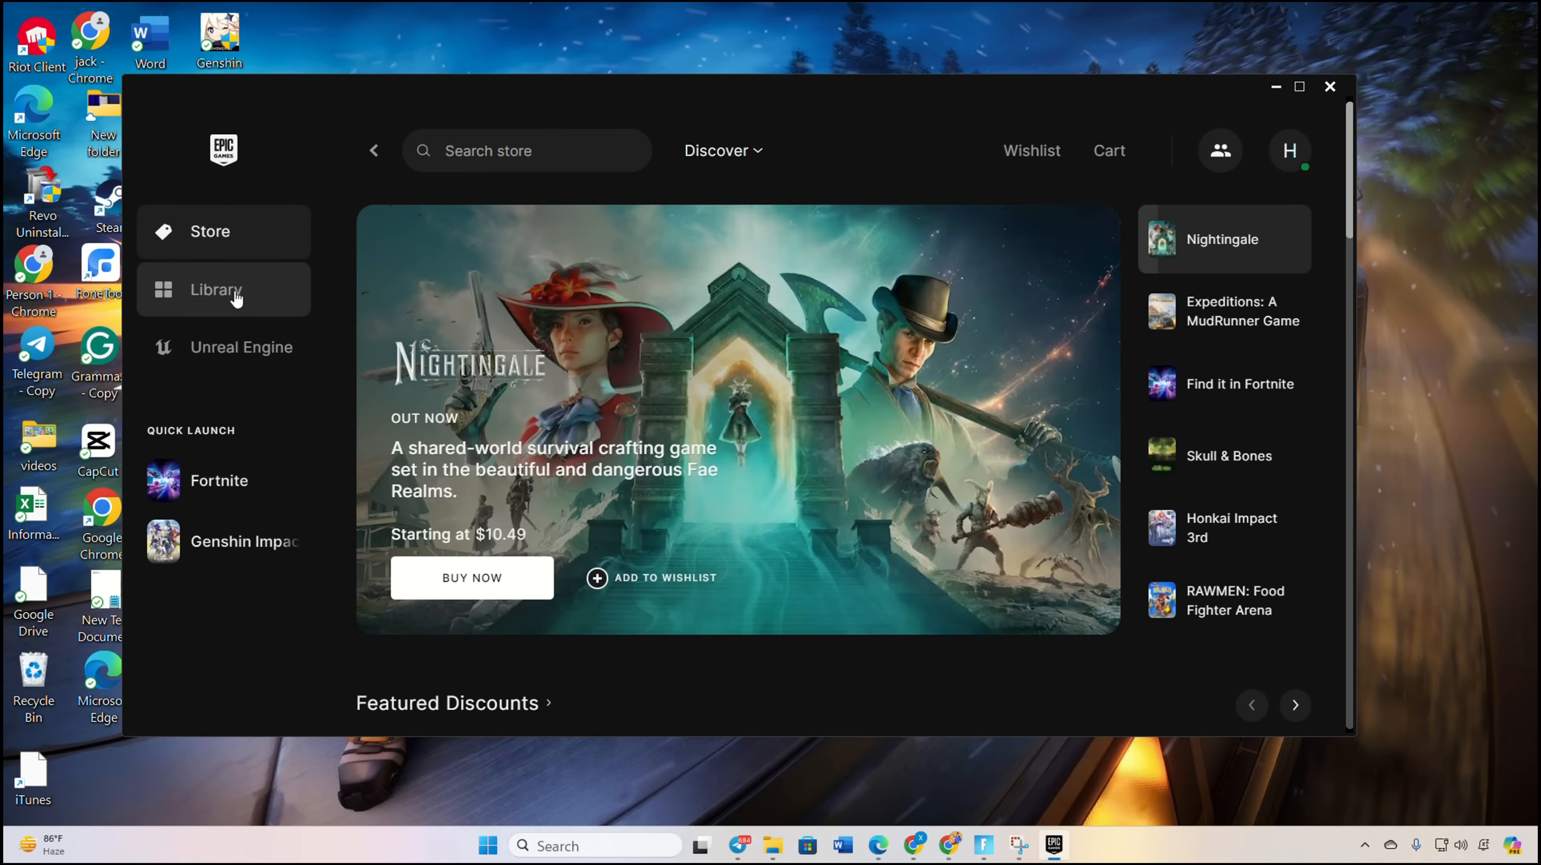
{"action": "left_click", "coordinate": [223, 289]}
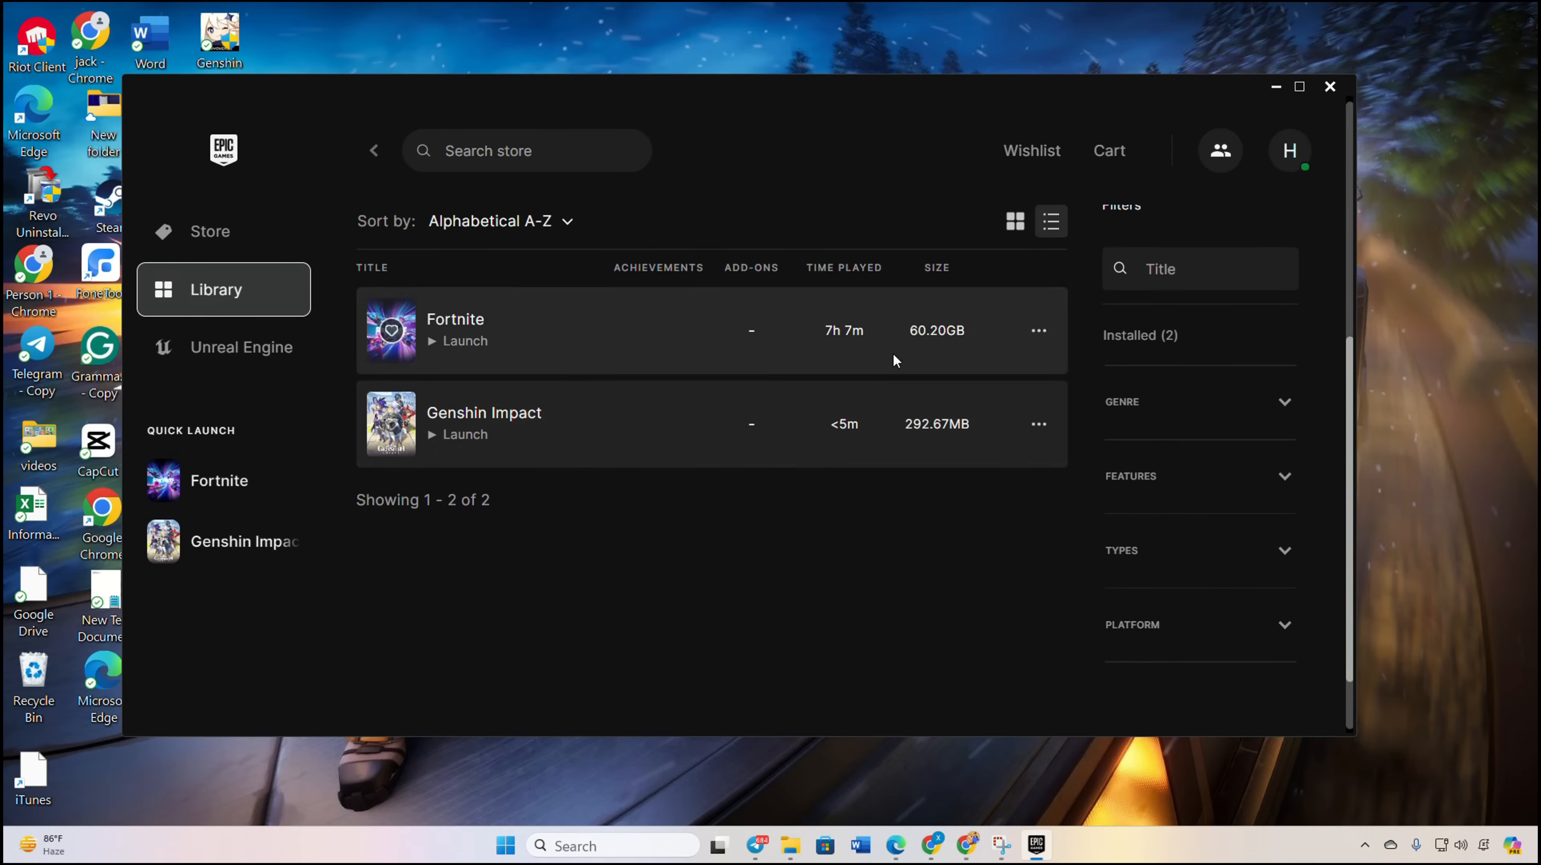
{"action": "left_click", "coordinate": [1038, 331]}
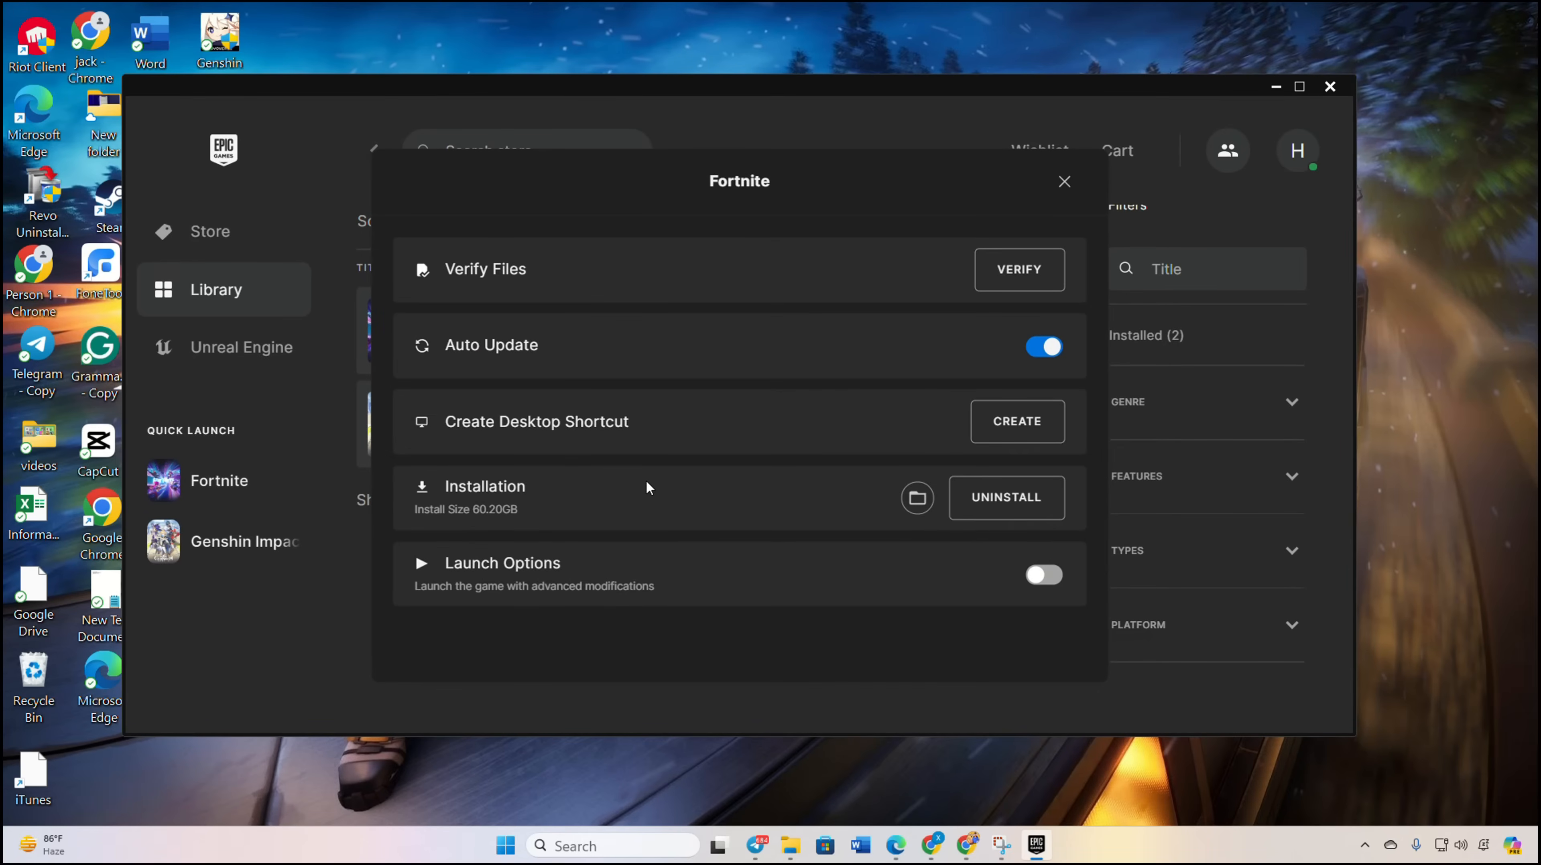
{"action": "left_click", "coordinate": [1064, 181]}
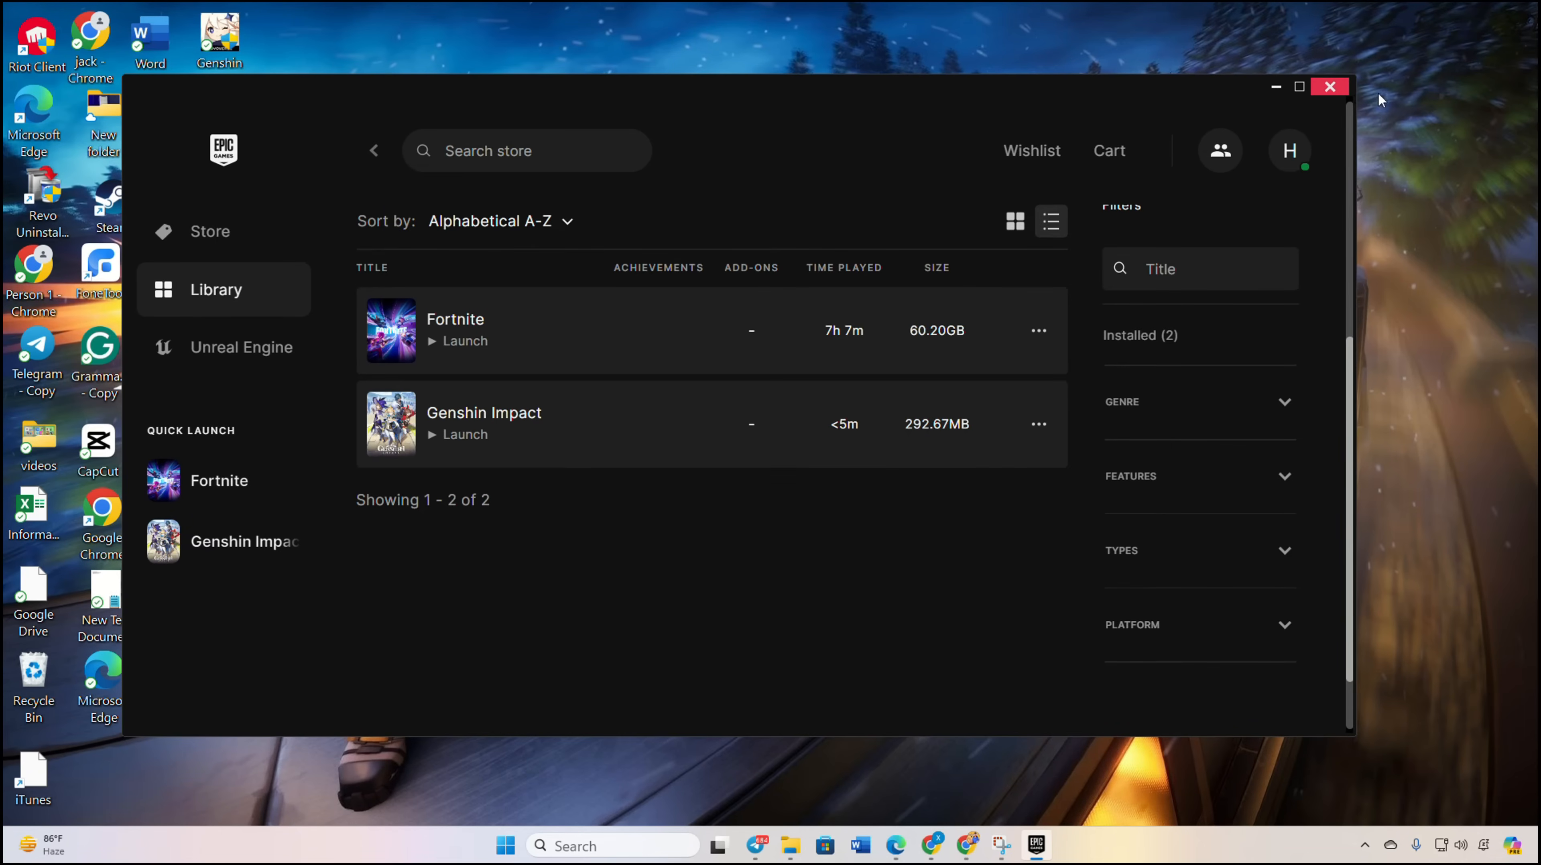
{"action": "mouse_move", "coordinate": [1319, 75]}
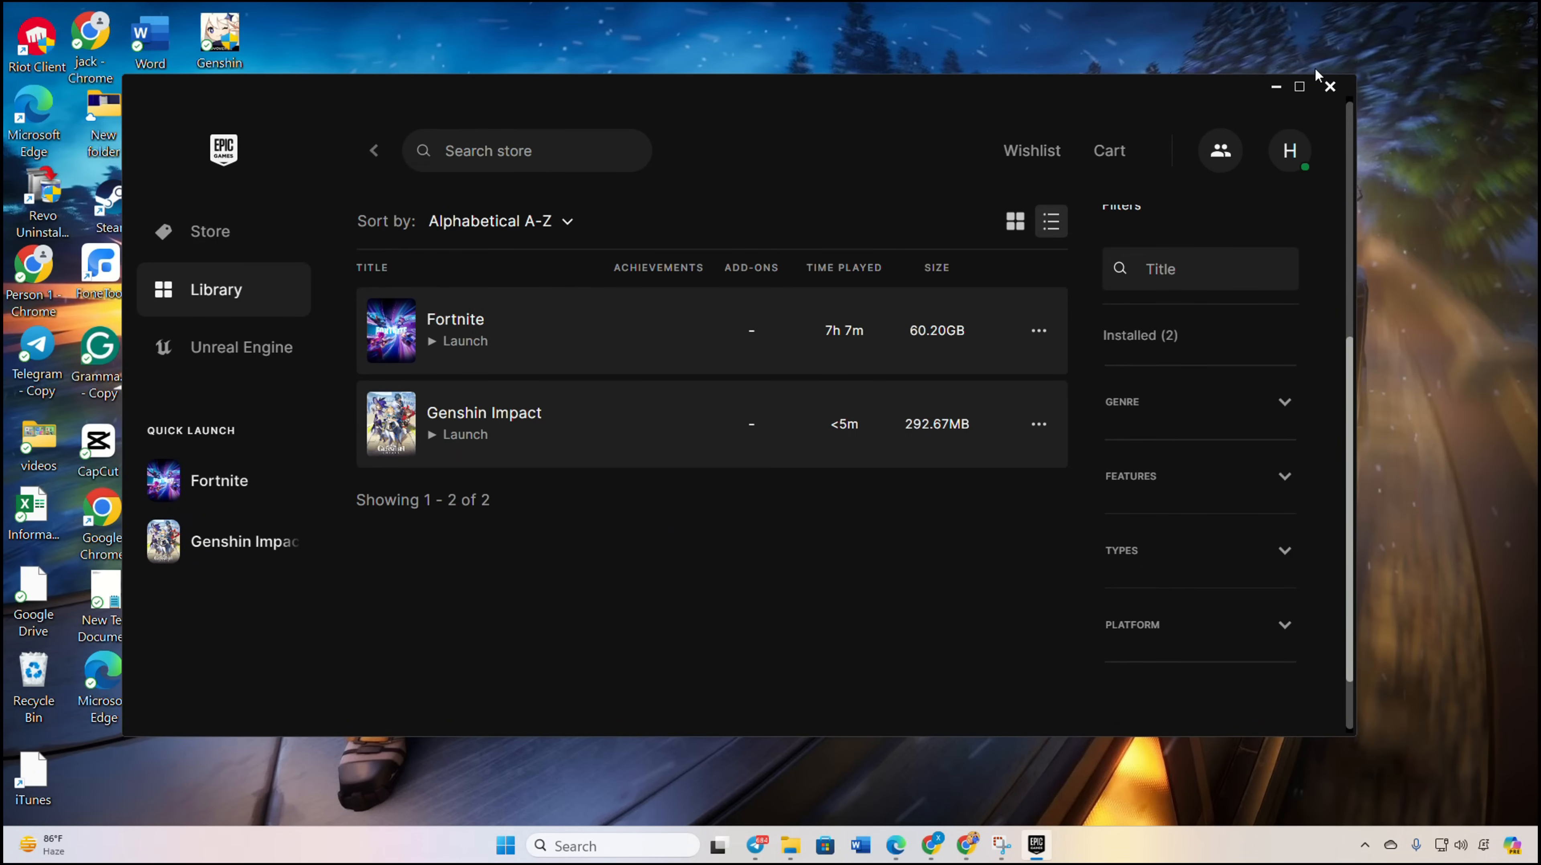
Step: Close the launcher window and exit the background Epic Games tray instance
{"action": "left_click", "coordinate": [1329, 87]}
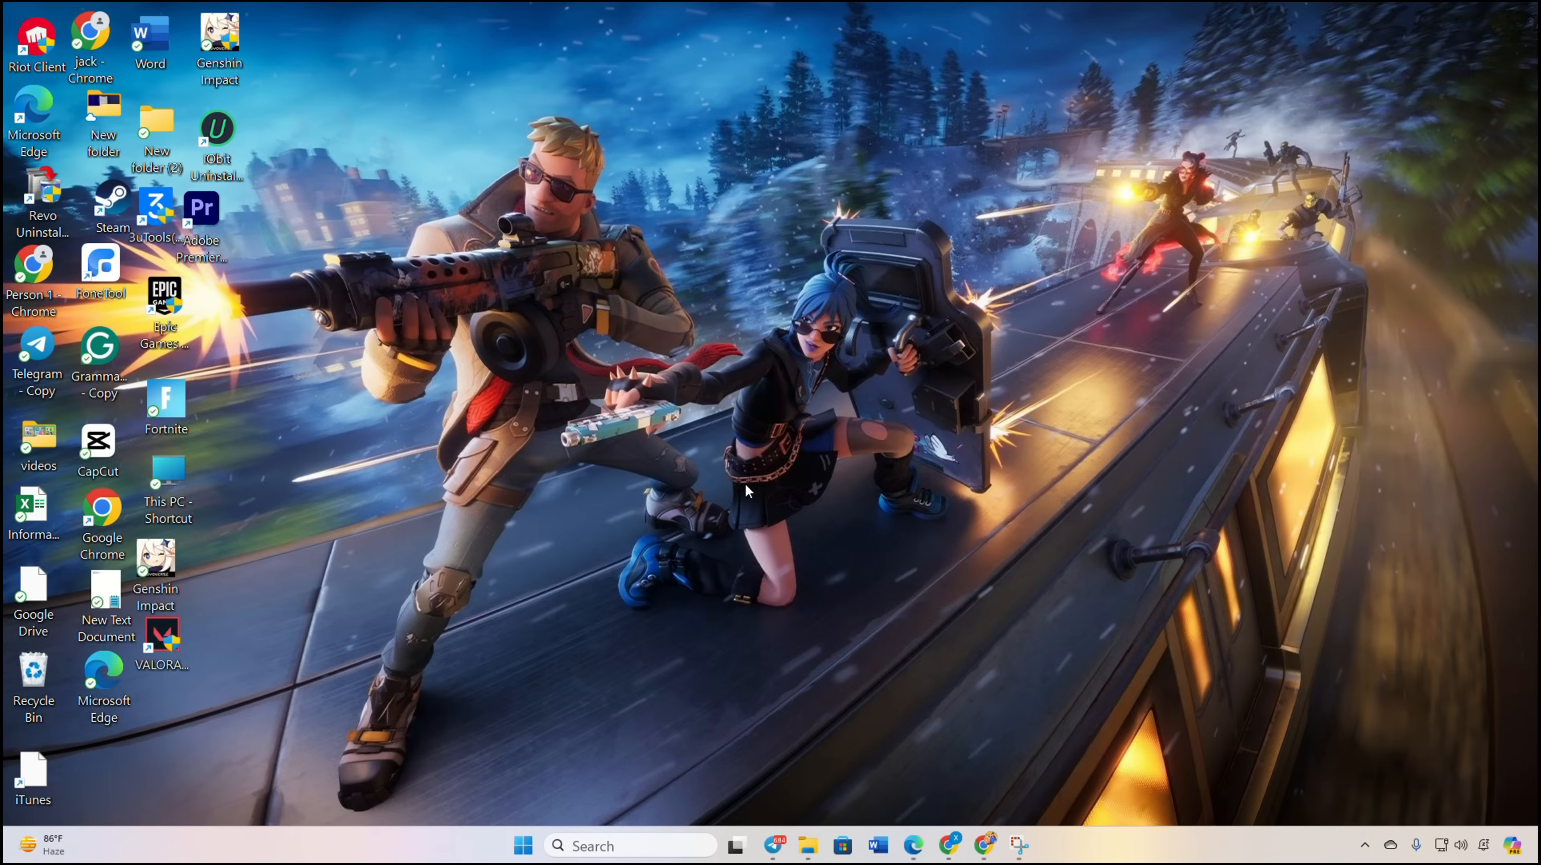
{"action": "mouse_move", "coordinate": [698, 496]}
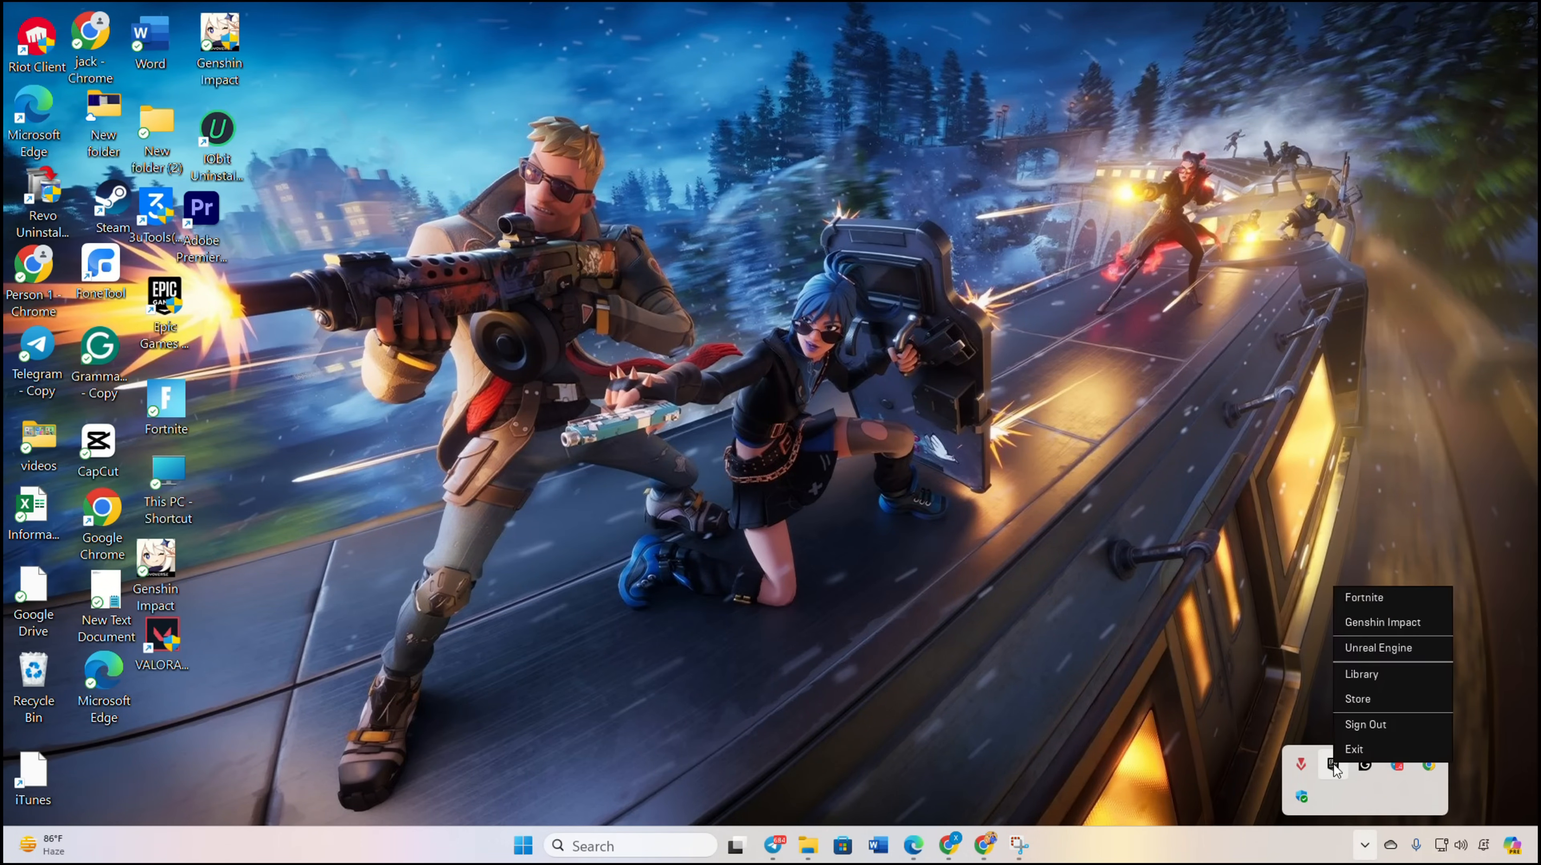
{"action": "left_click", "coordinate": [675, 615]}
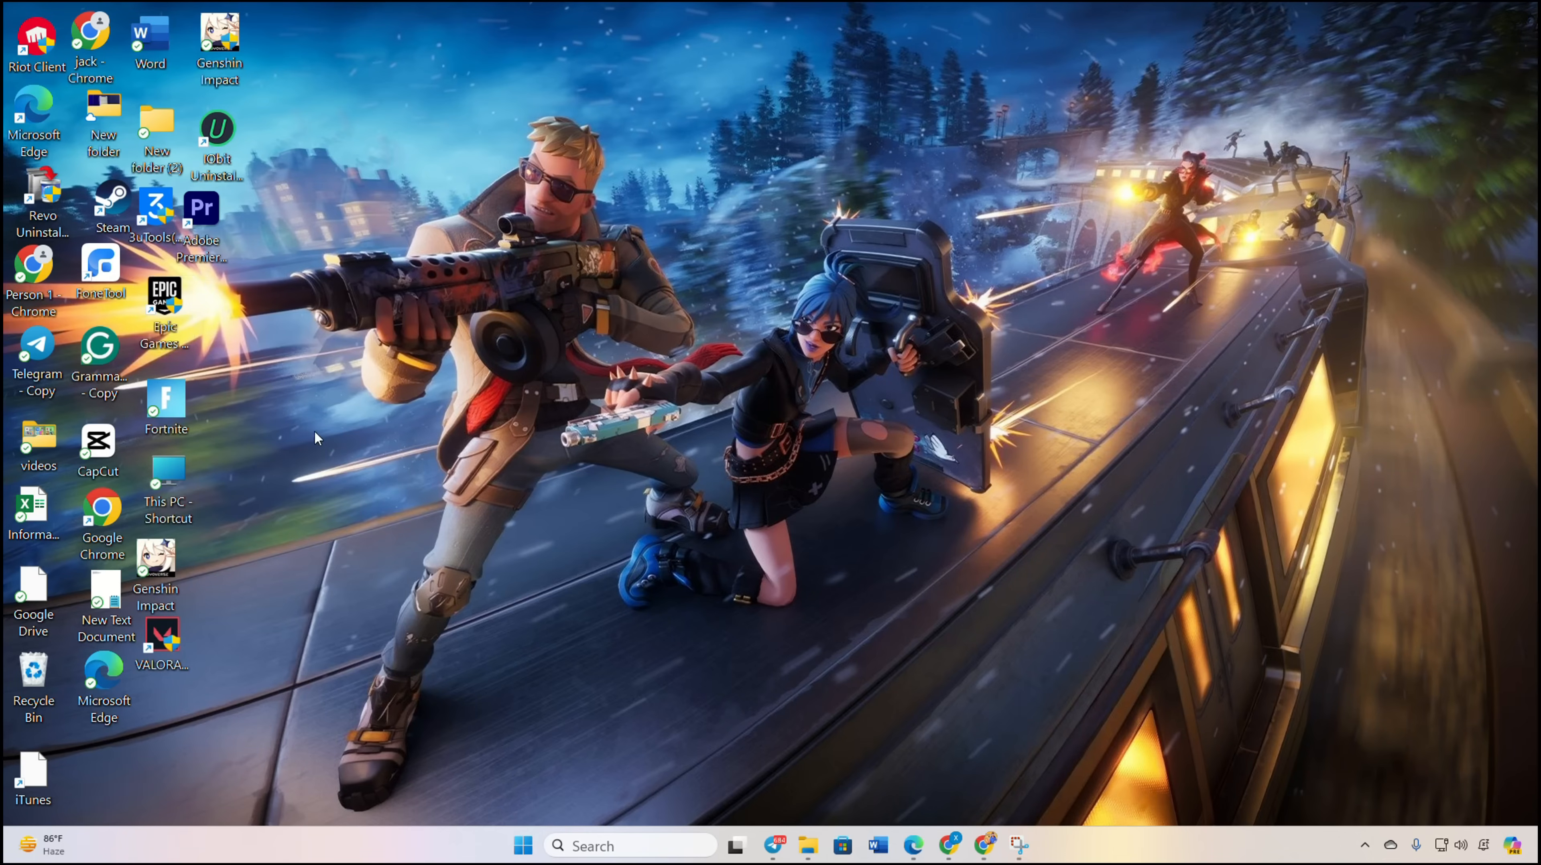
{"action": "double_click", "coordinate": [164, 295]}
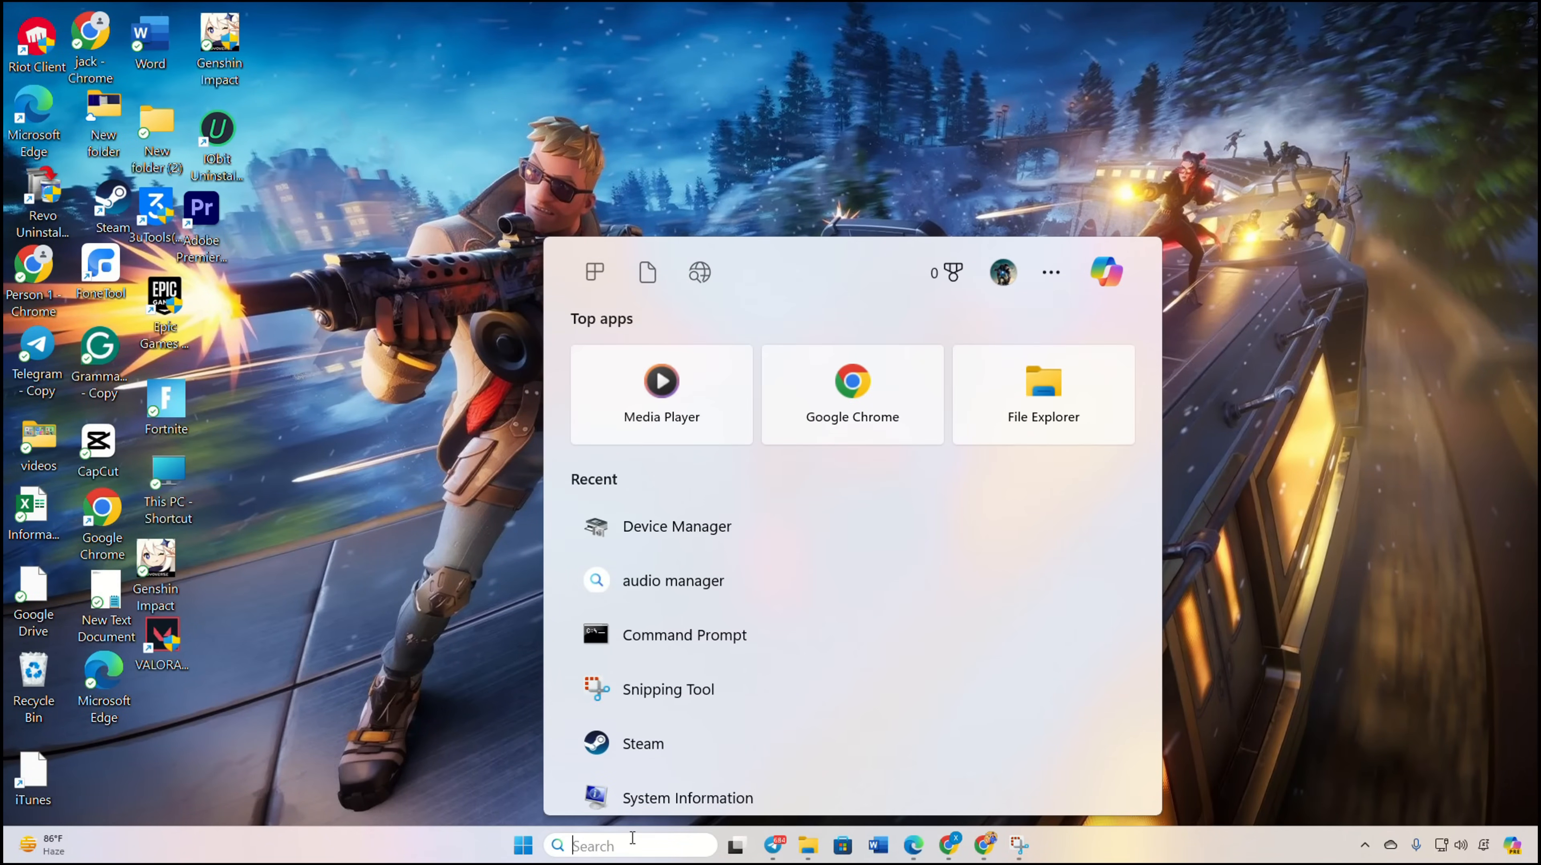
Step: Via Run %localappdata%, open EpicGamesLauncher > Saved and delete the webcache_4430 folder
{"action": "type", "text": "run"}
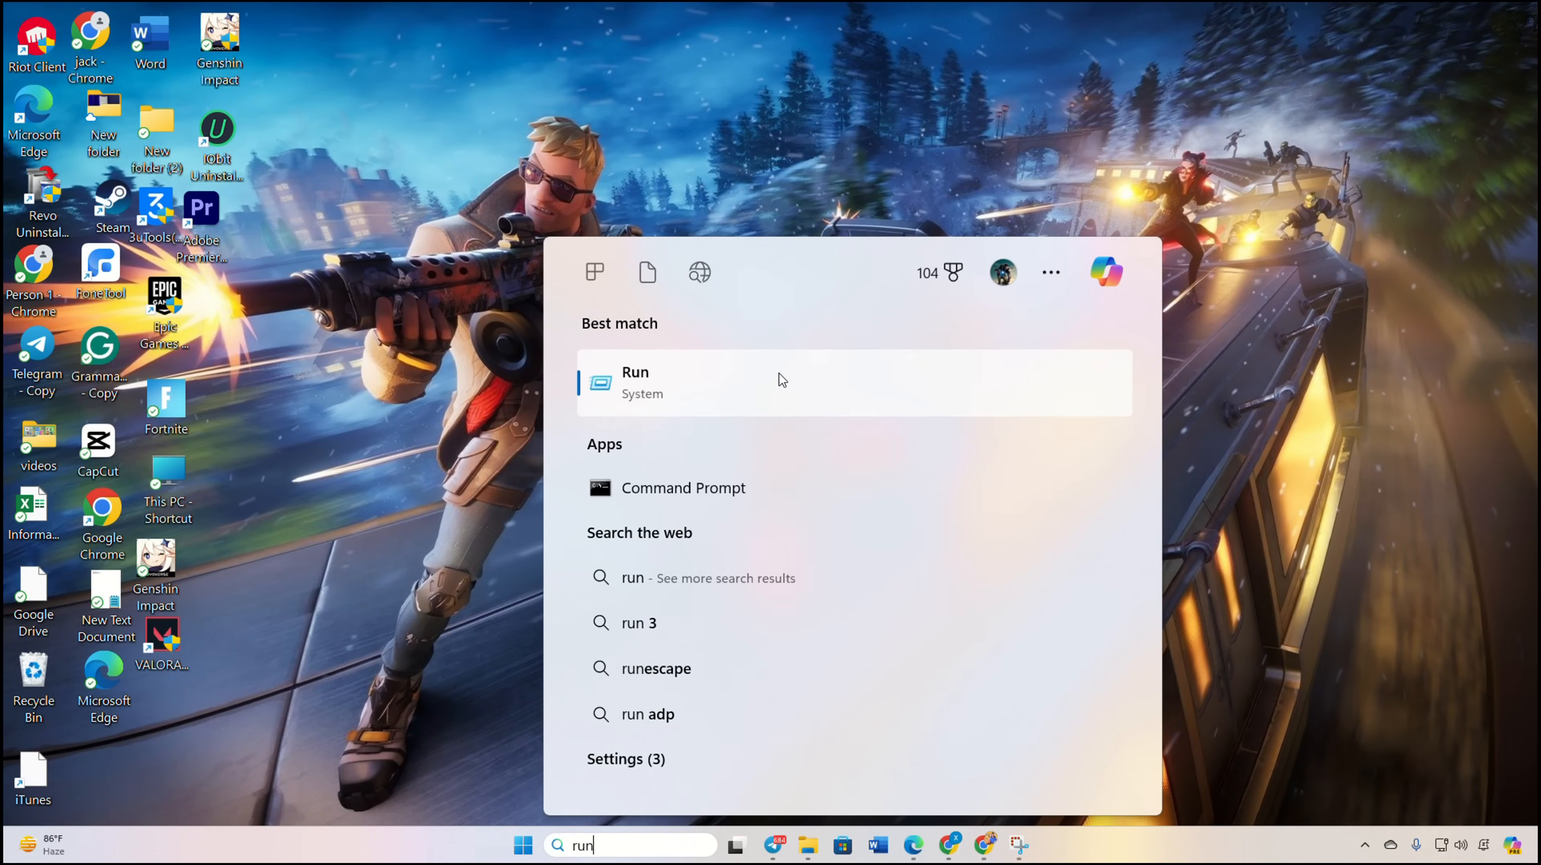
{"action": "left_click", "coordinate": [635, 384]}
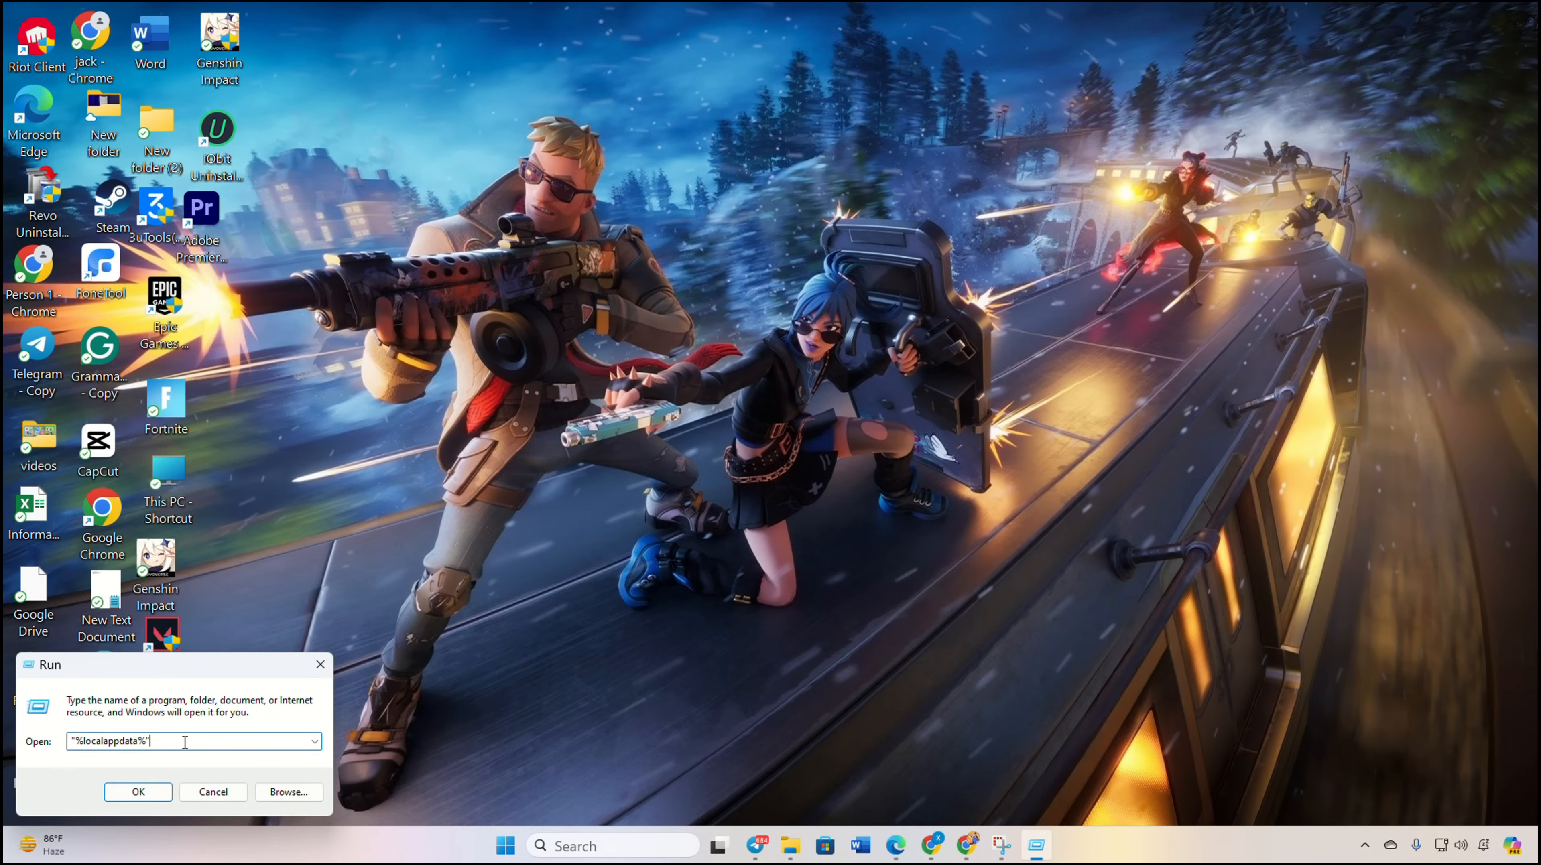
{"action": "left_click", "coordinate": [138, 792]}
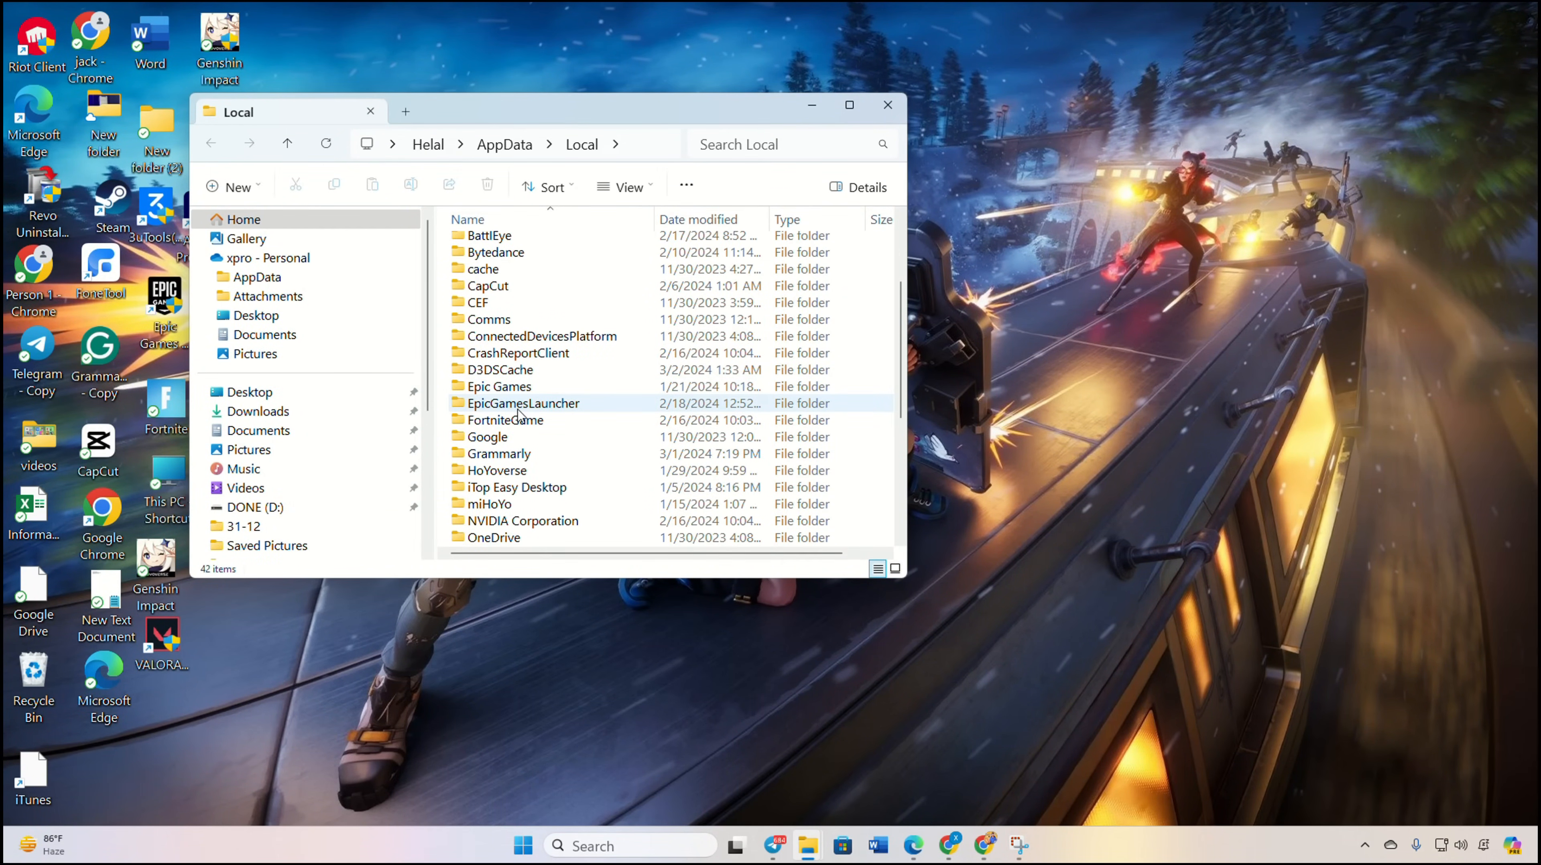
{"action": "double_click", "coordinate": [522, 404]}
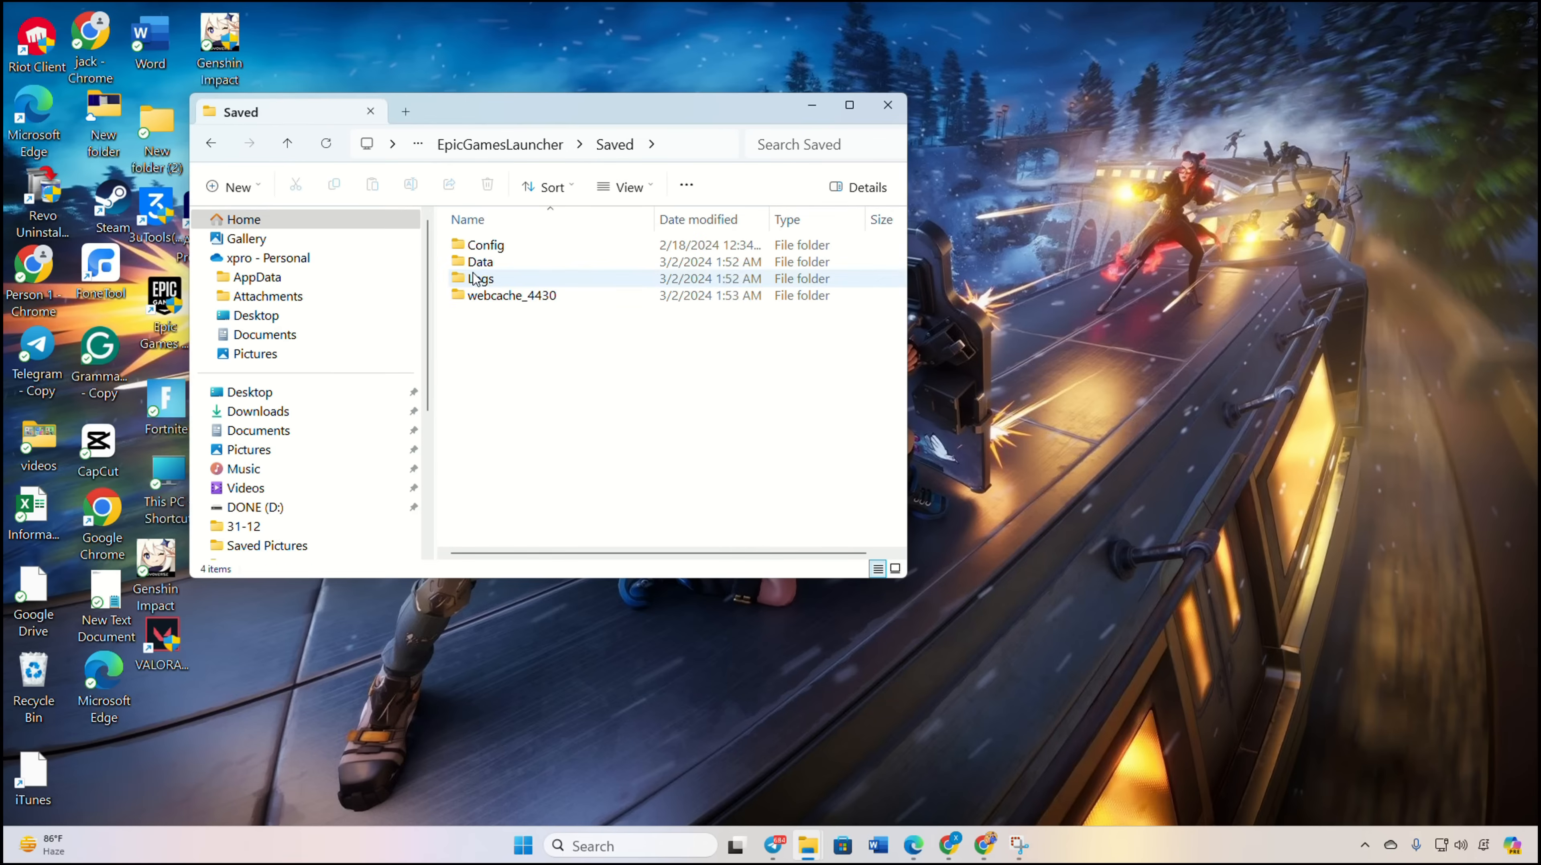
{"action": "left_click", "coordinate": [512, 295]}
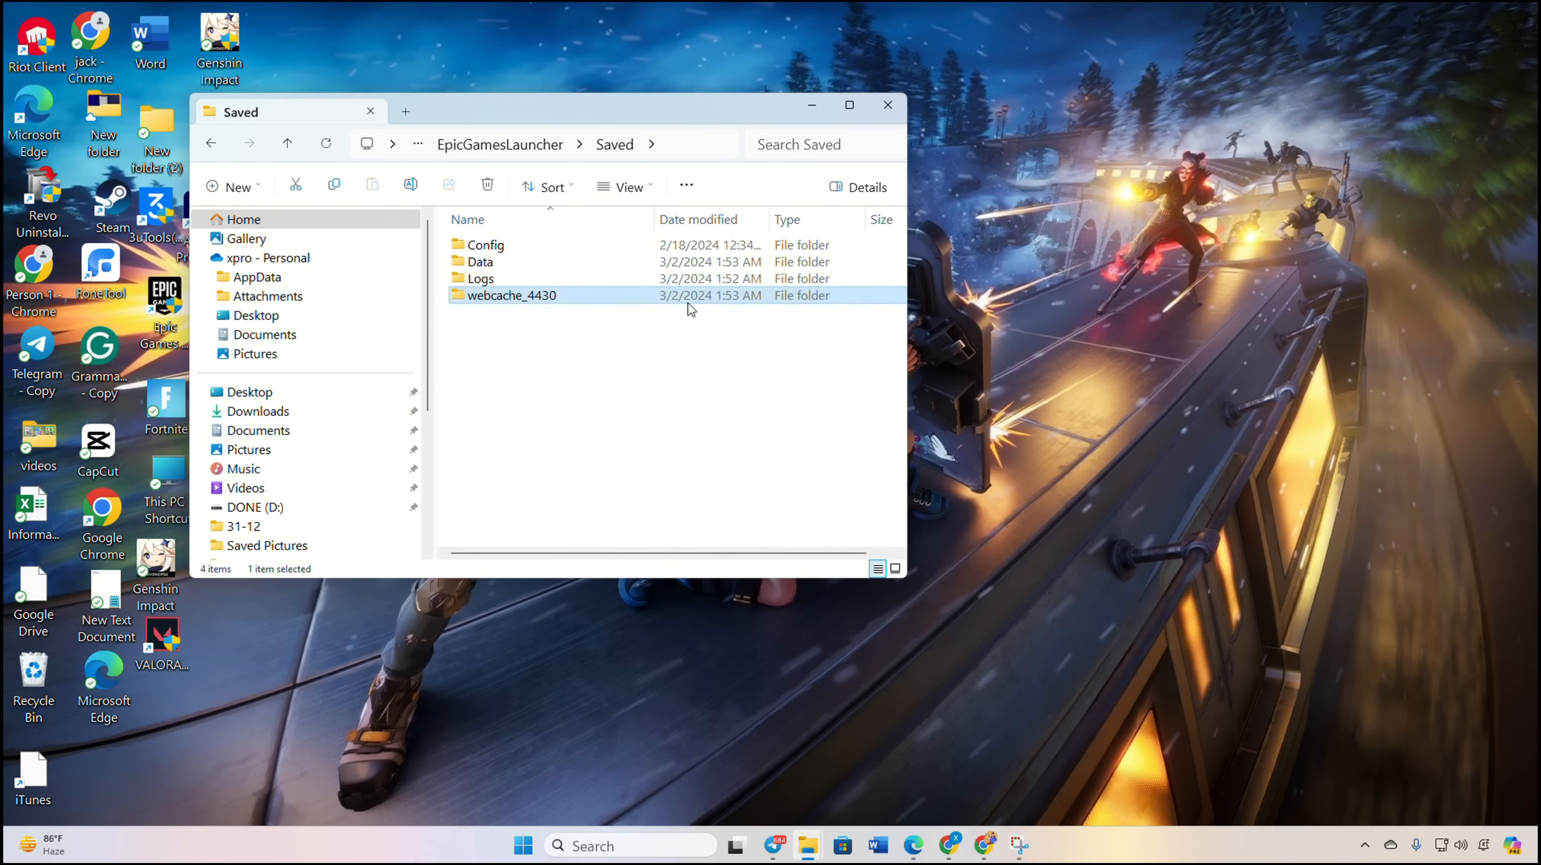
Step: Restart the computer from Start > Power
{"action": "left_click", "coordinate": [521, 857]}
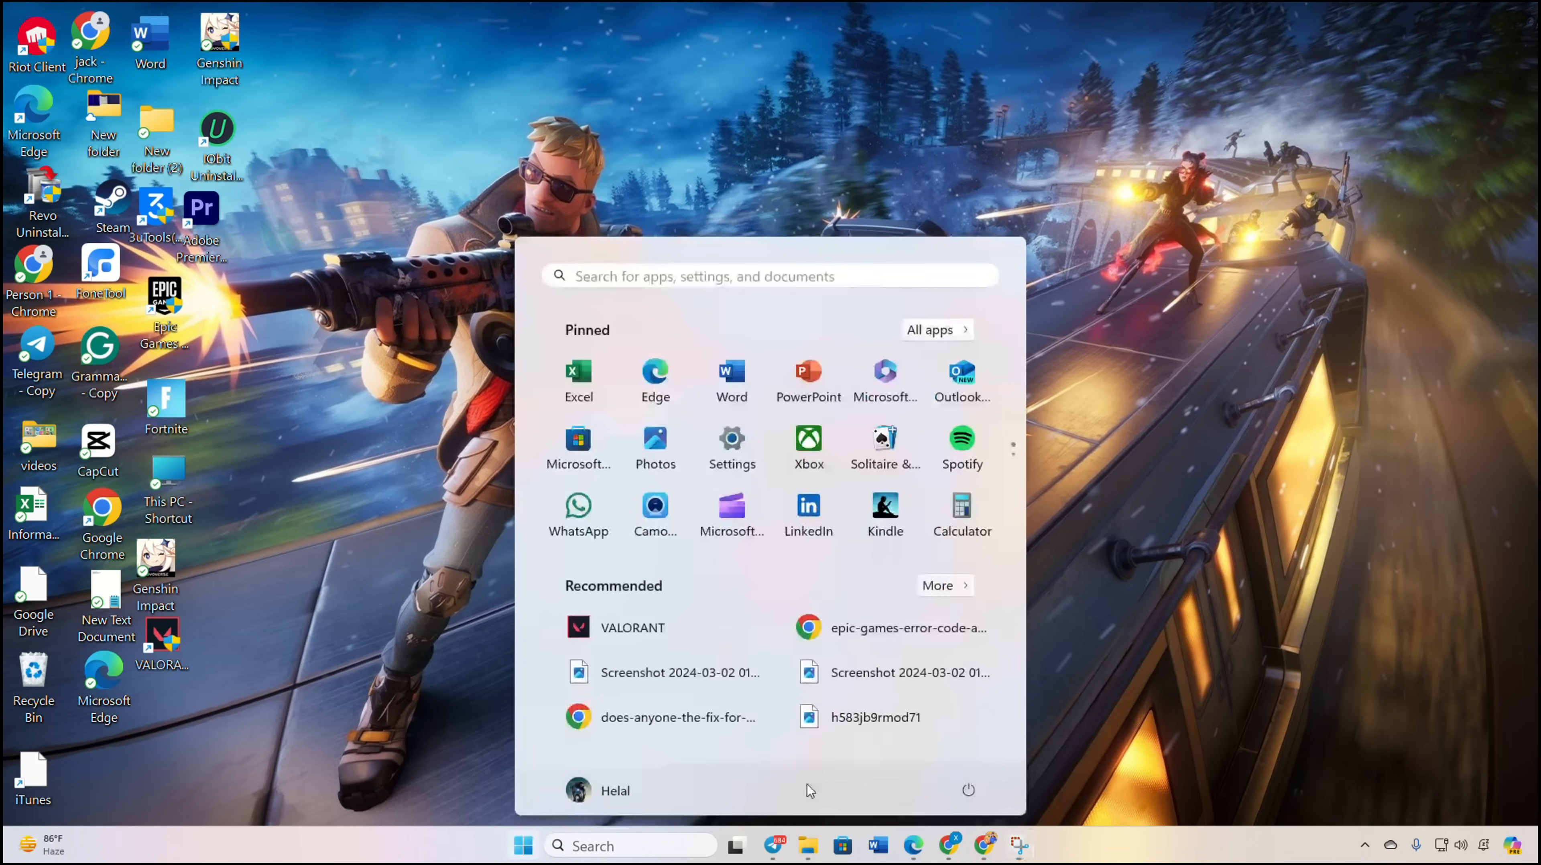
{"action": "left_click", "coordinate": [968, 790]}
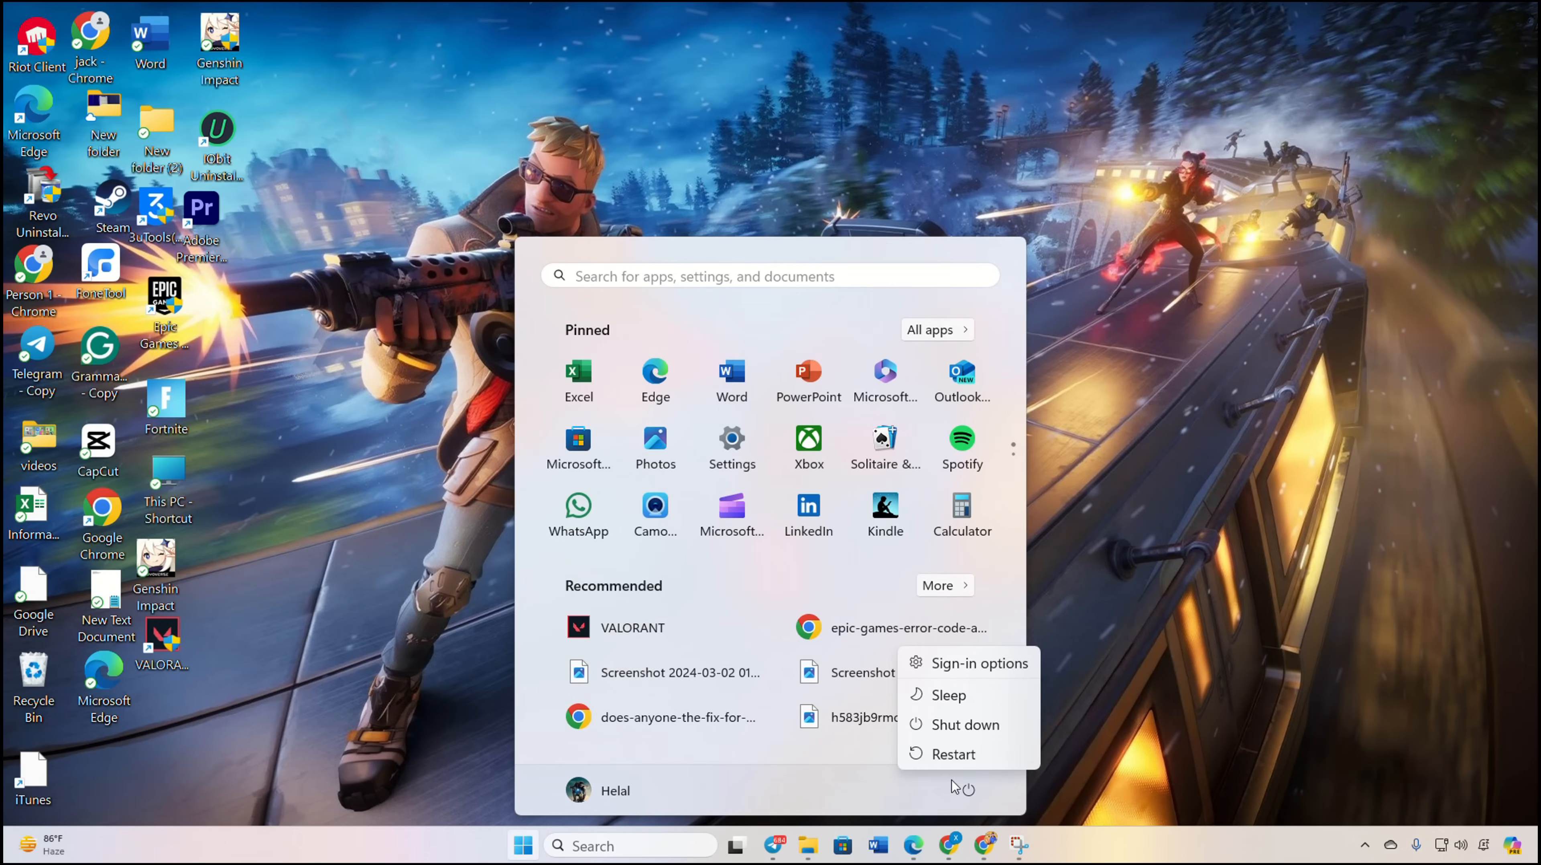